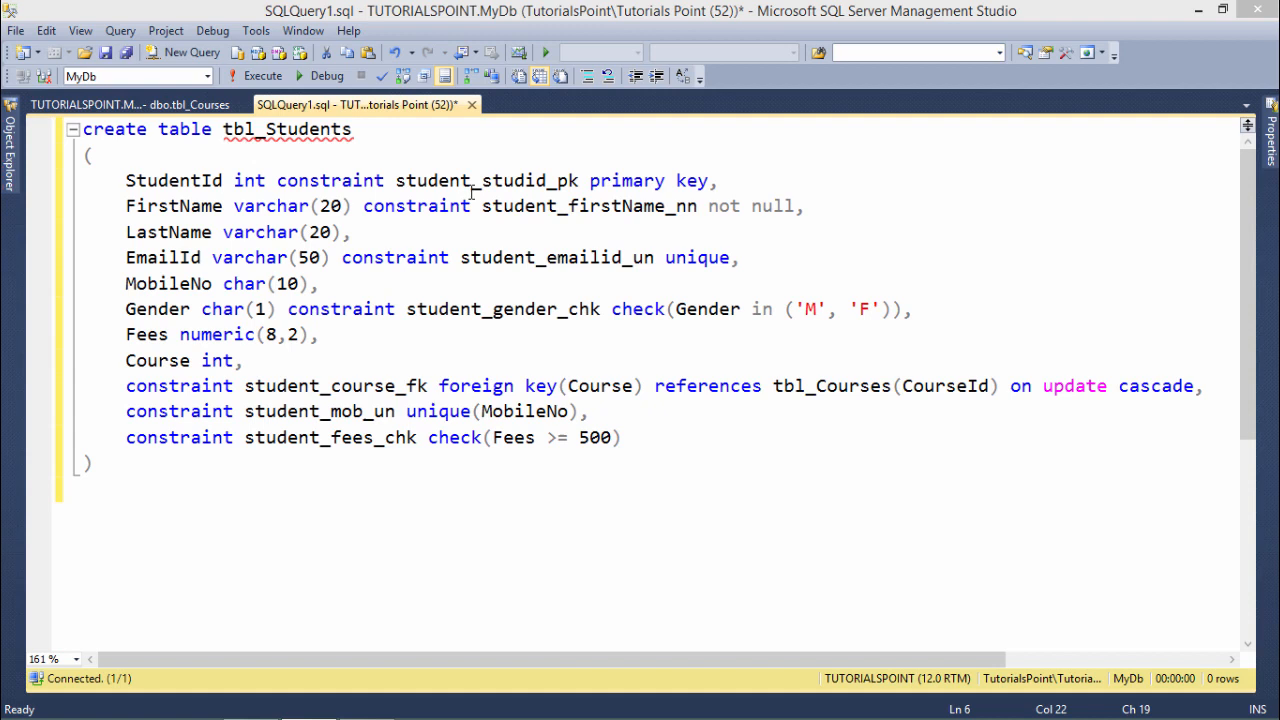
{"action": "mouse_move", "coordinate": [672, 268]}
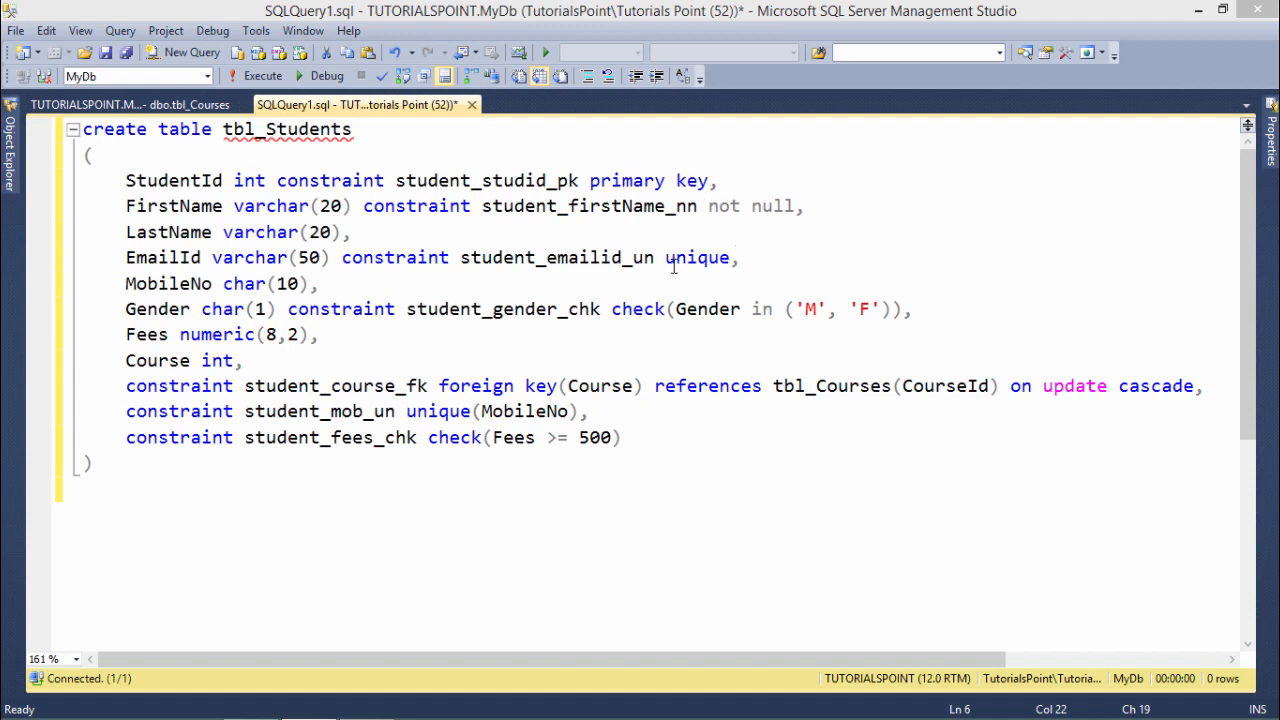
{"action": "mouse_move", "coordinate": [424, 436]}
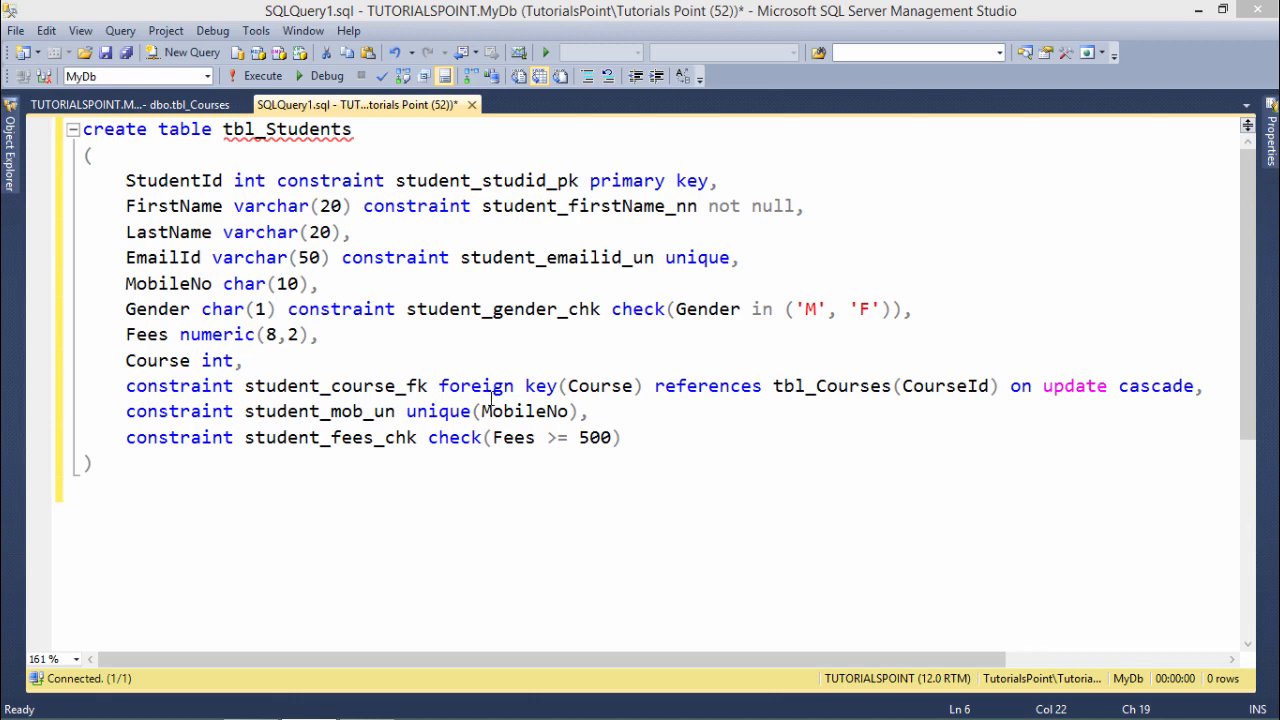
{"action": "mouse_move", "coordinate": [630, 378]}
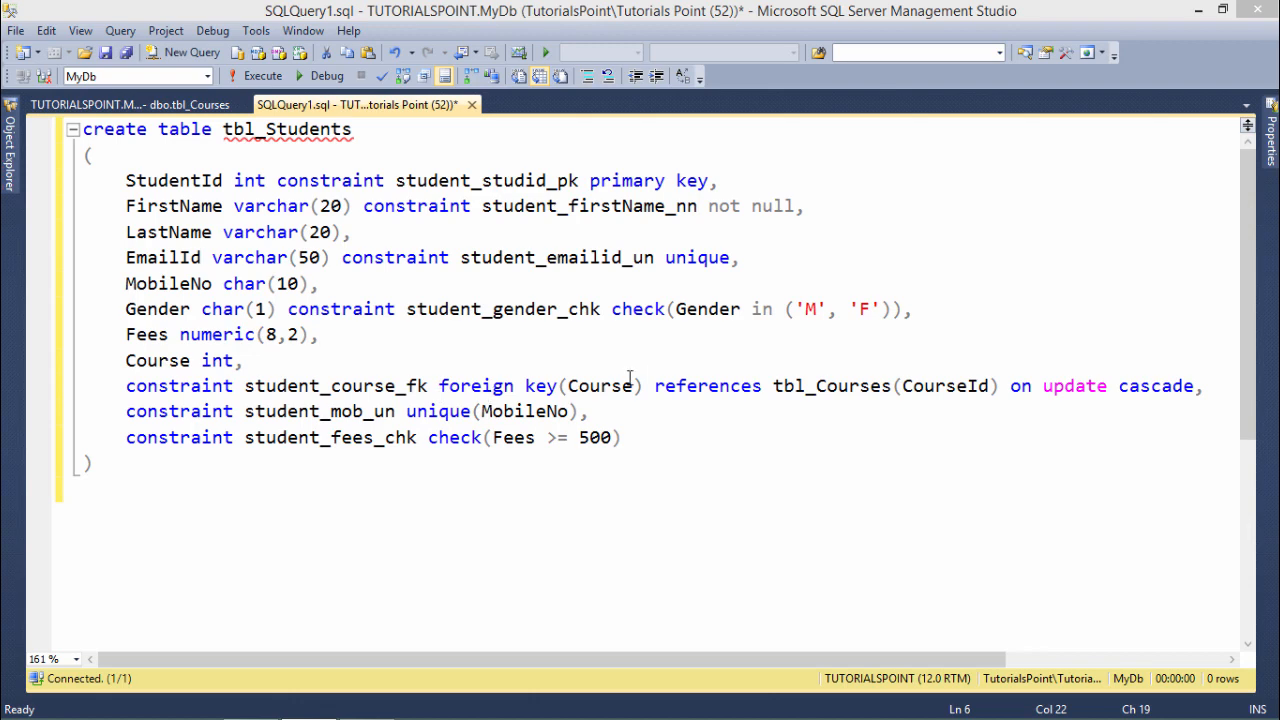
- Review the three tbl_Courses rows, then return to SQLQuery1 with the create-table script cleared
{"action": "left_click", "coordinate": [172, 316]}
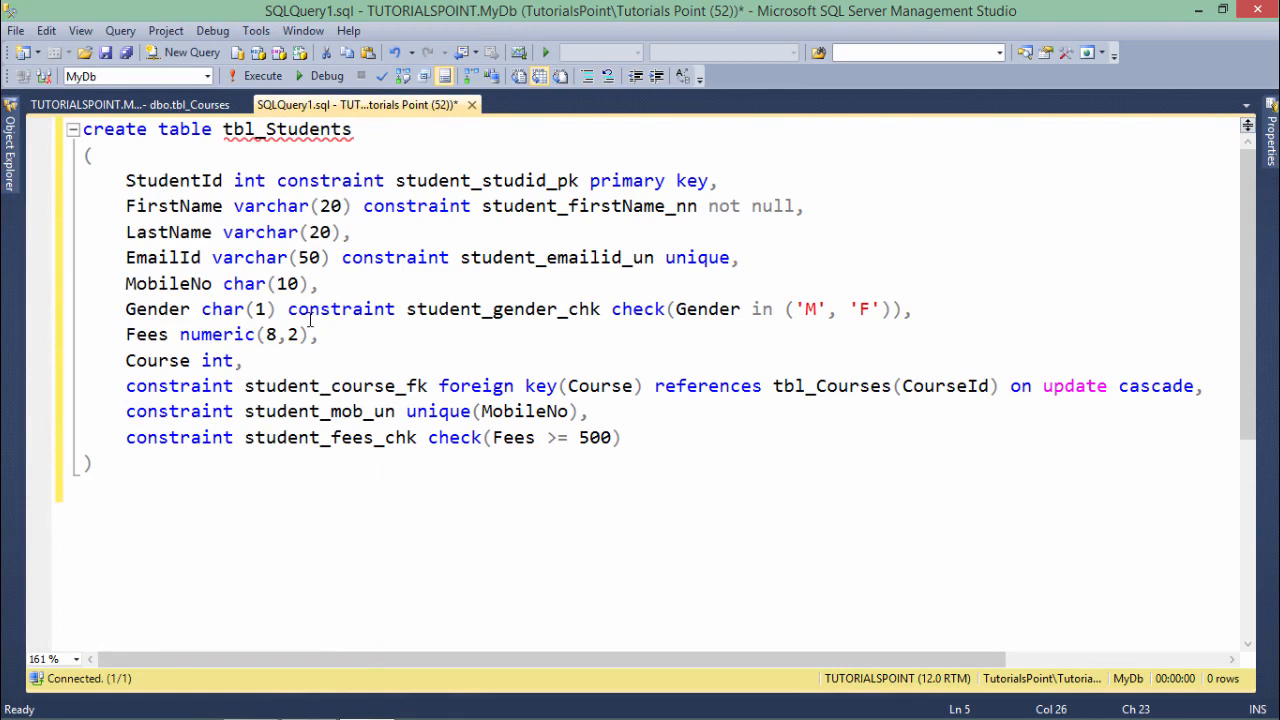
{"action": "left_click", "coordinate": [130, 104]}
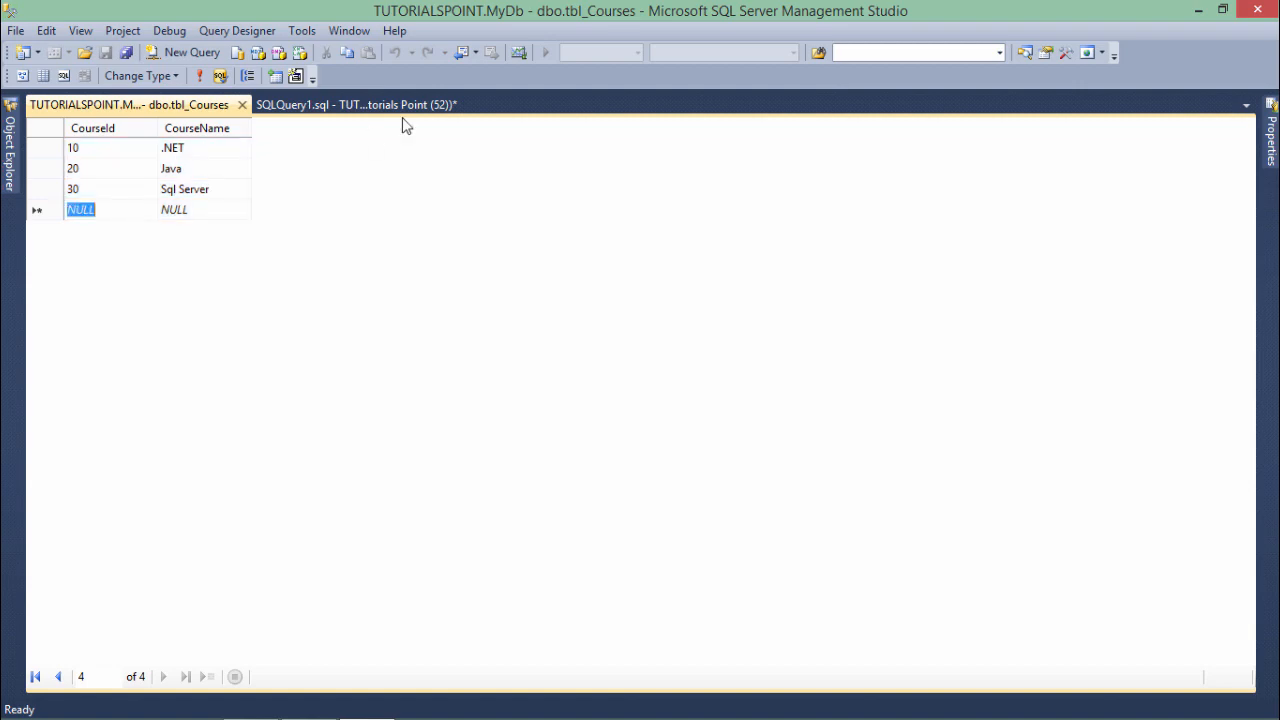
{"action": "left_click", "coordinate": [360, 104]}
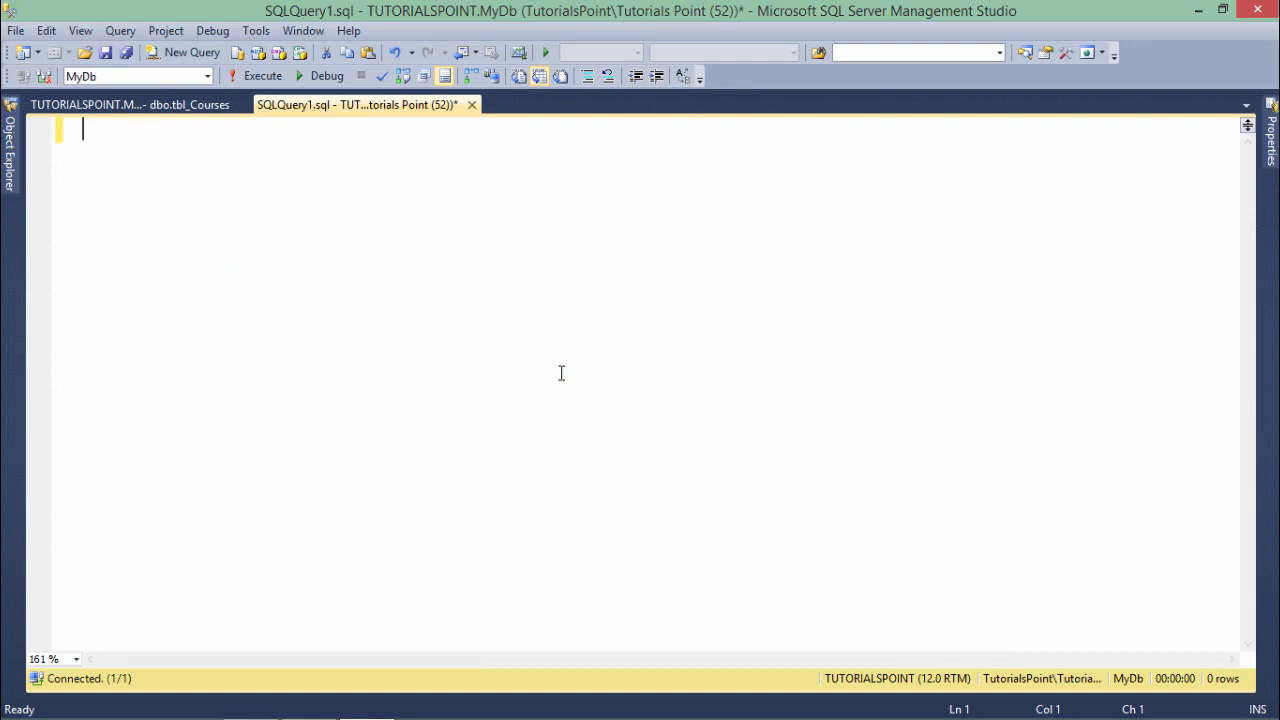
- Expand MyDb > Tables > dbo.tbl_Students > Columns in Object Explorer to show its eight columns
{"action": "left_click", "coordinate": [10, 156]}
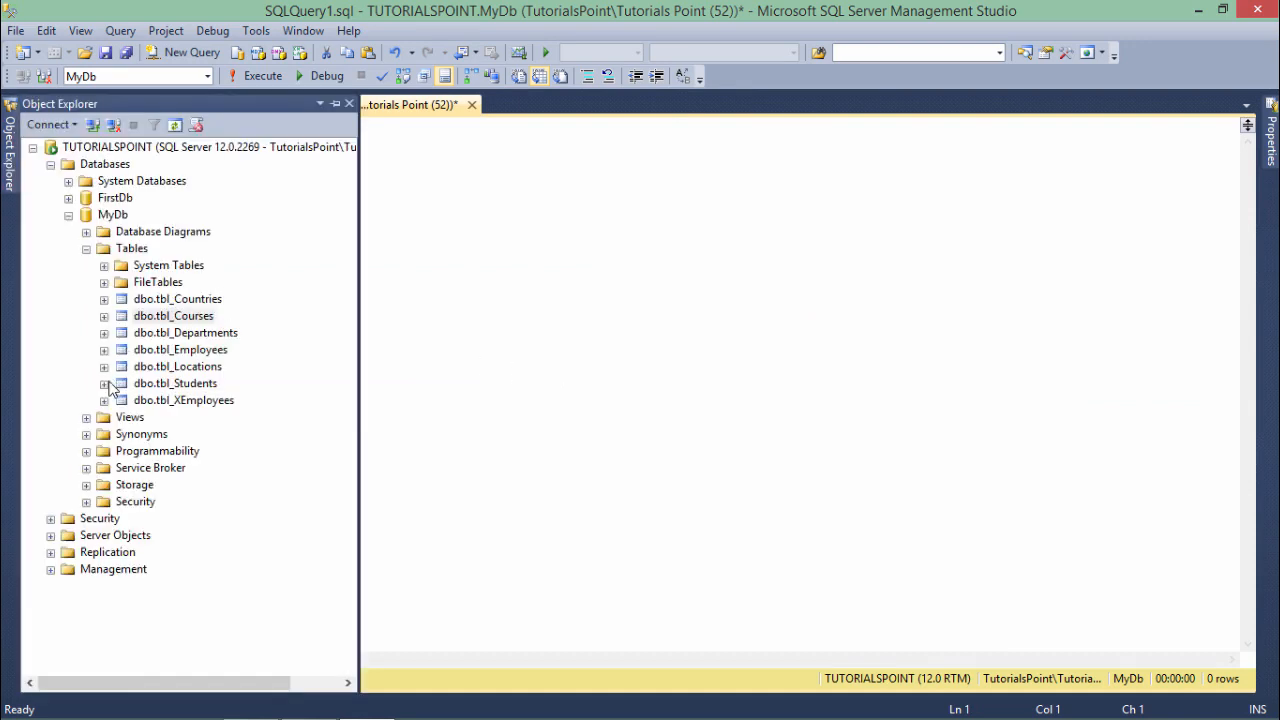
{"action": "left_click", "coordinate": [104, 384]}
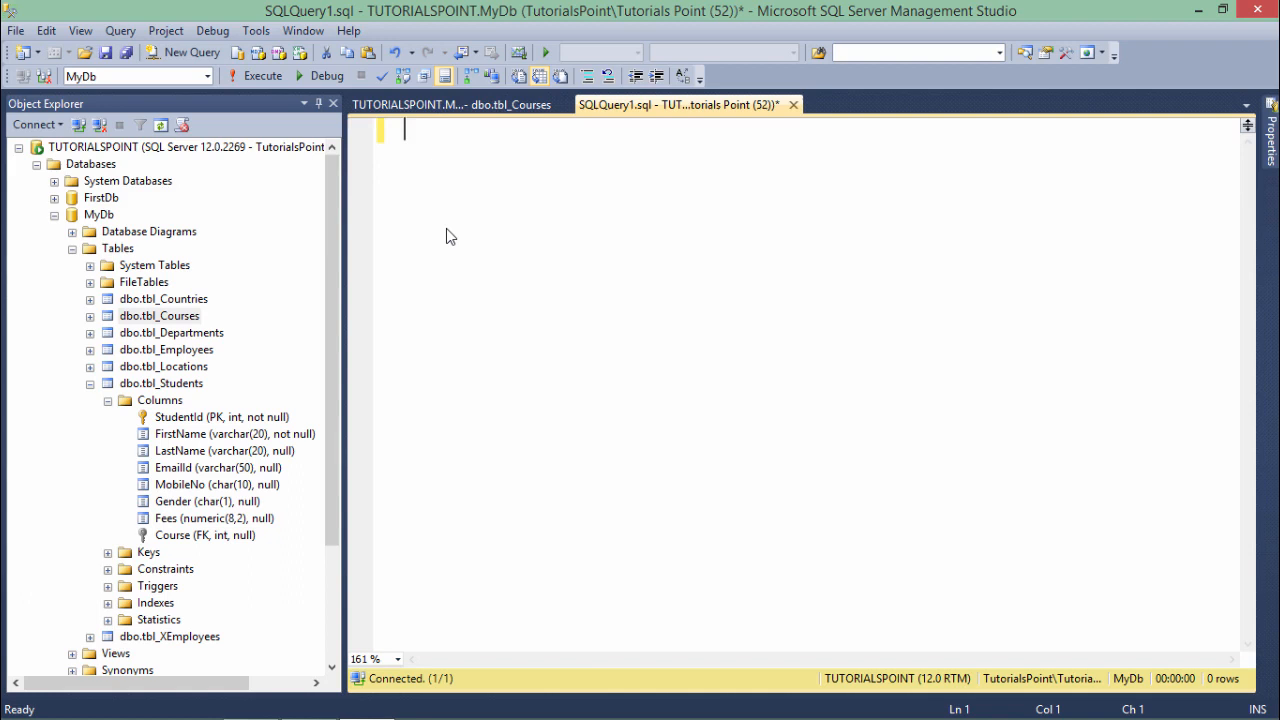
- Write 'insert into tbl_Students values' with empty parentheses and place the cursor inside them
{"action": "type", "text": "insert"}
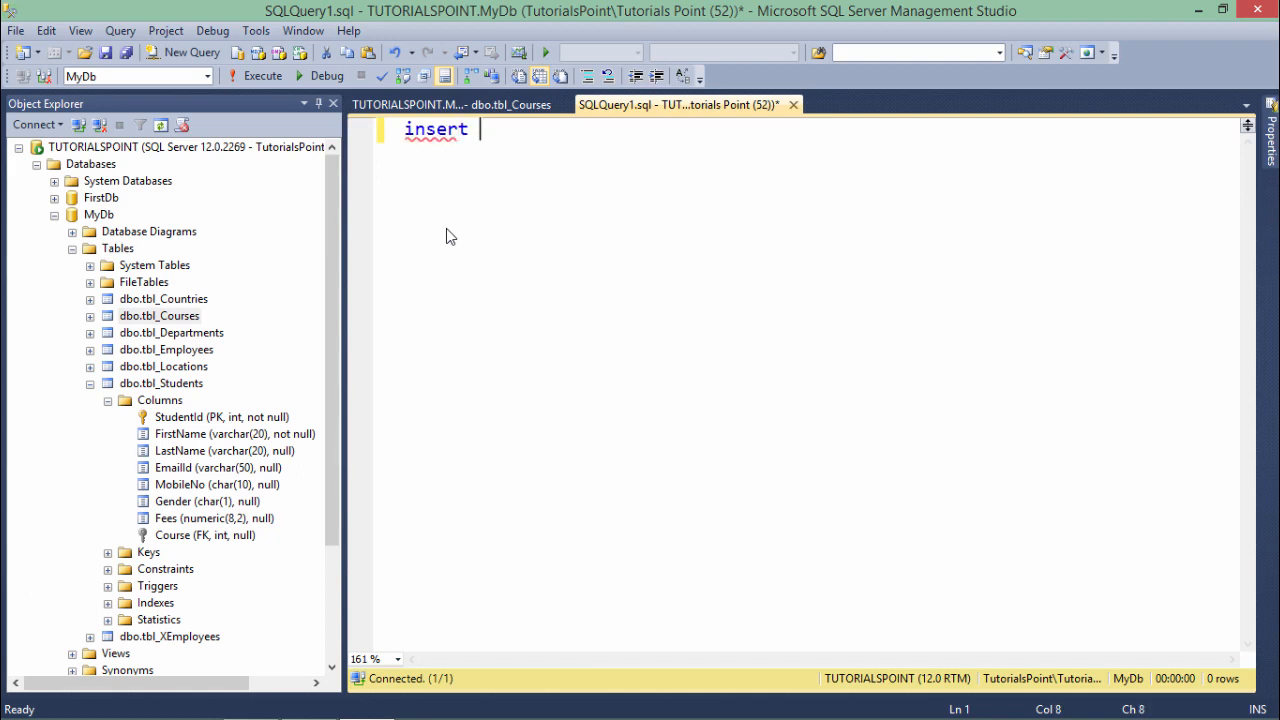
{"action": "type", "text": "i"}
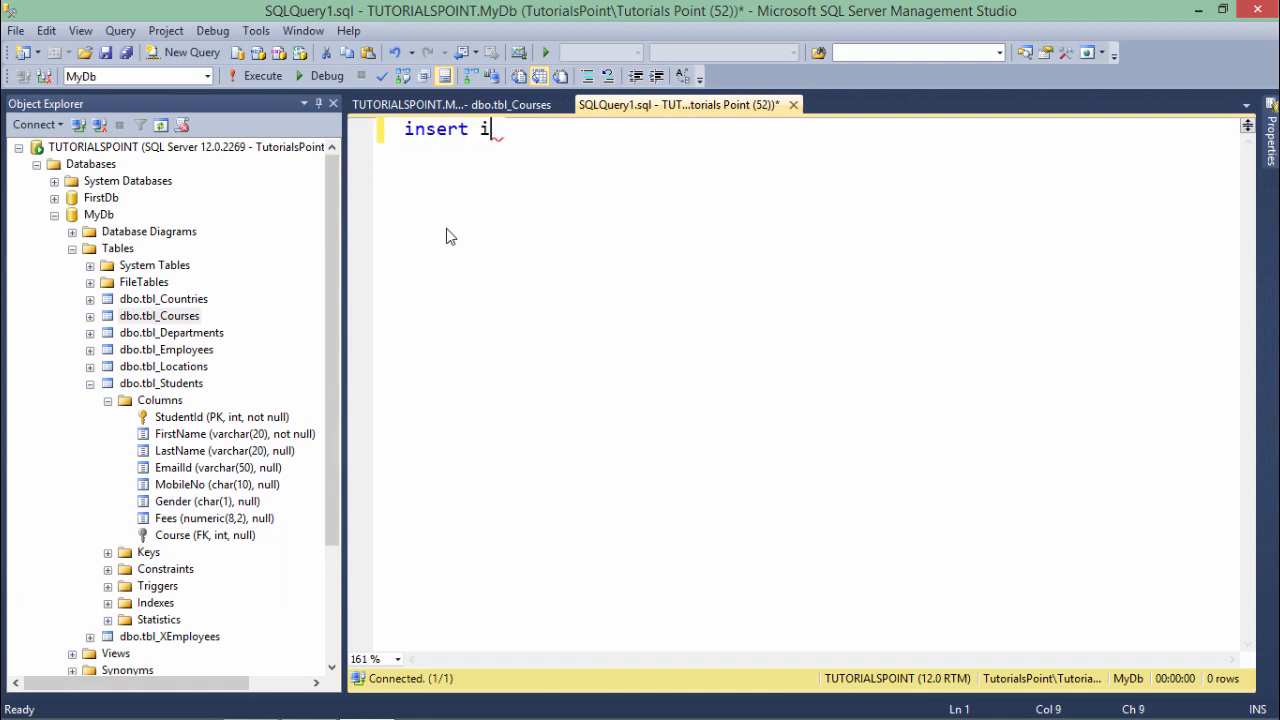
{"action": "type", "text": "nto"}
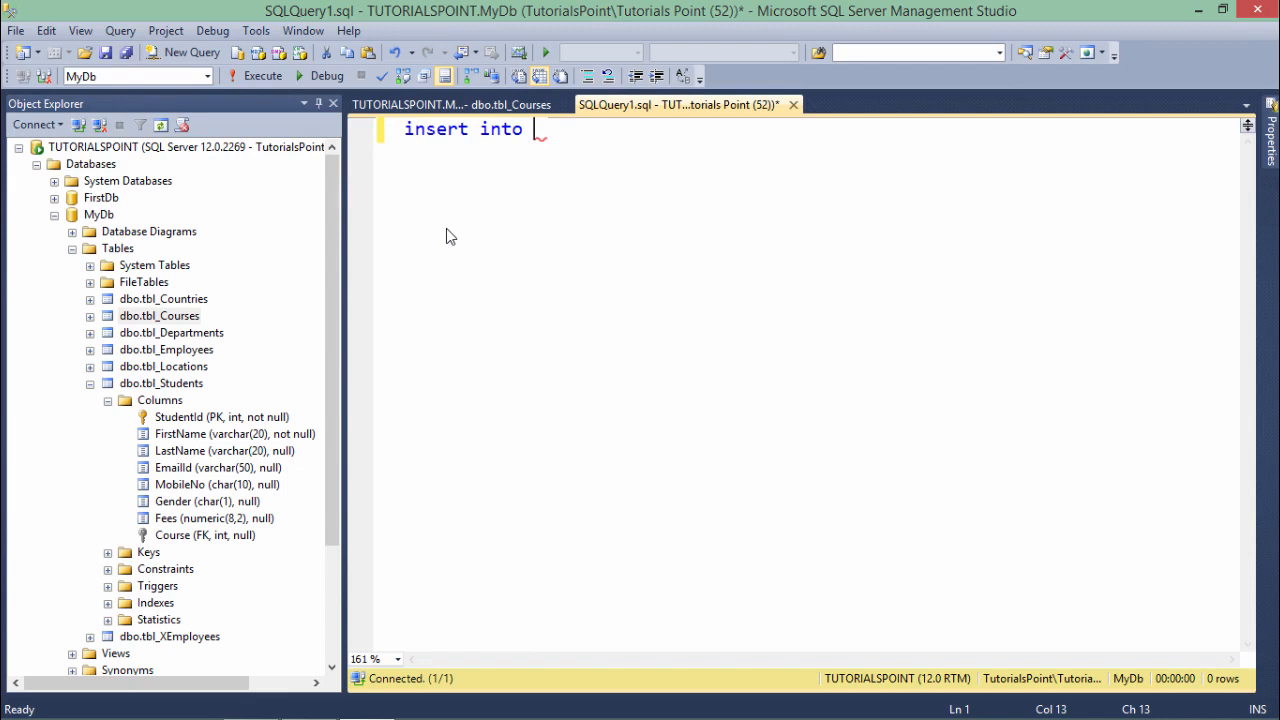
{"action": "type", "text": "tbl_Students"}
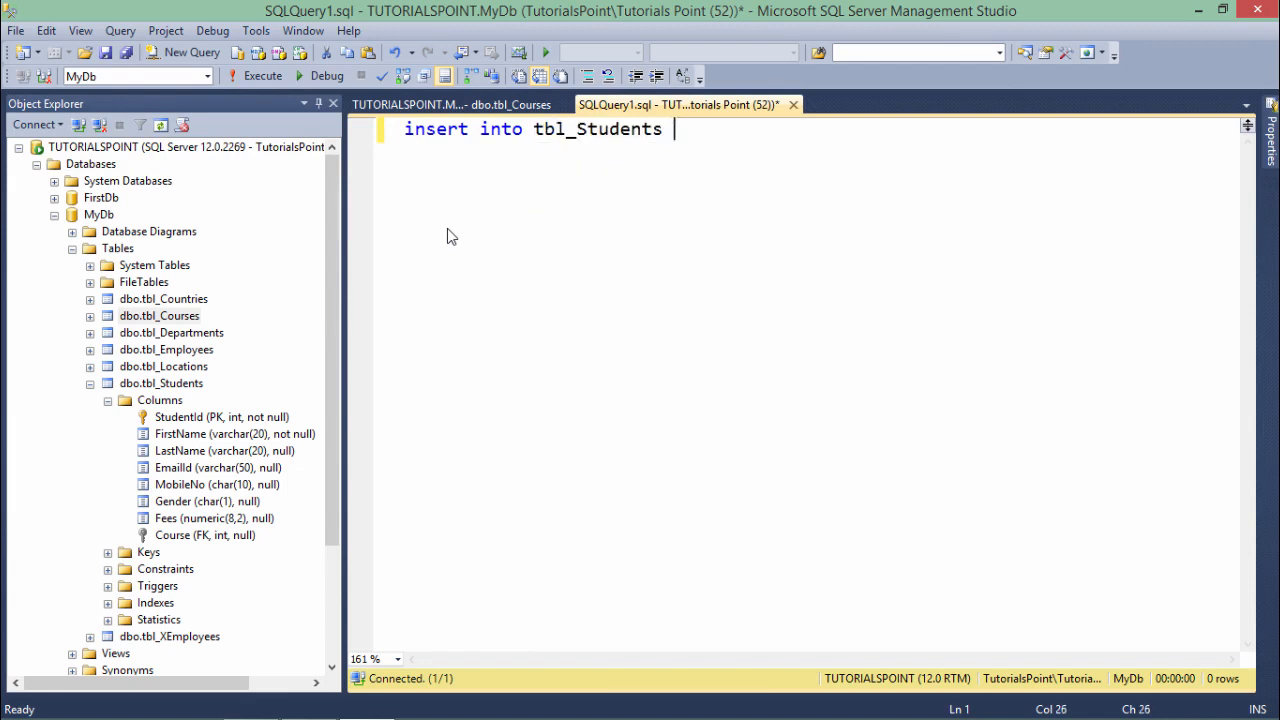
{"action": "type", "text": "values"}
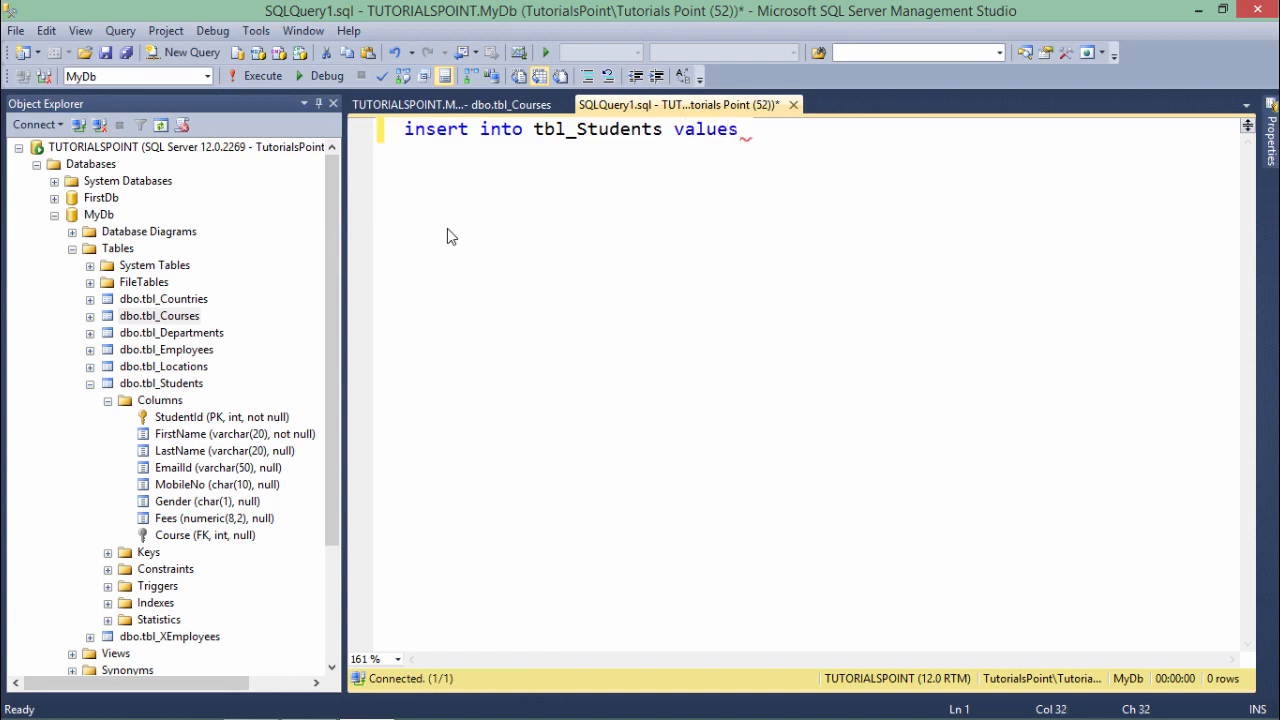
{"action": "type", "text": "()"}
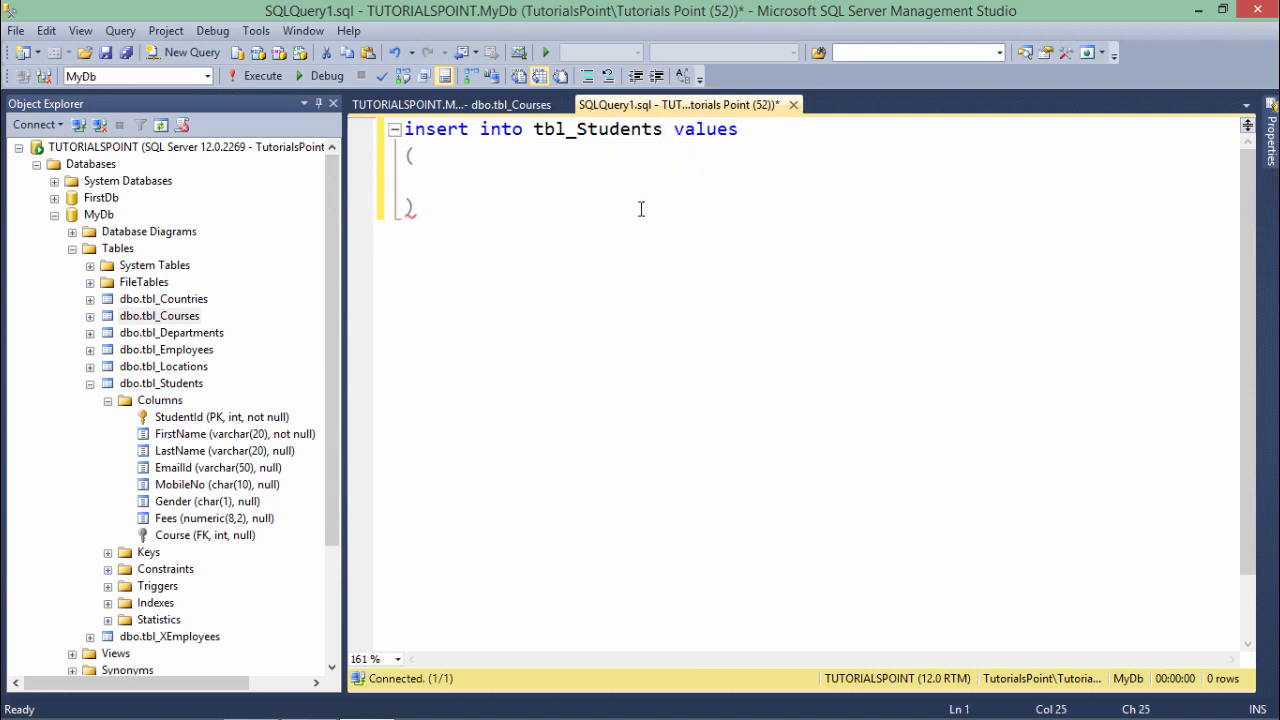
{"action": "left_click", "coordinate": [448, 180]}
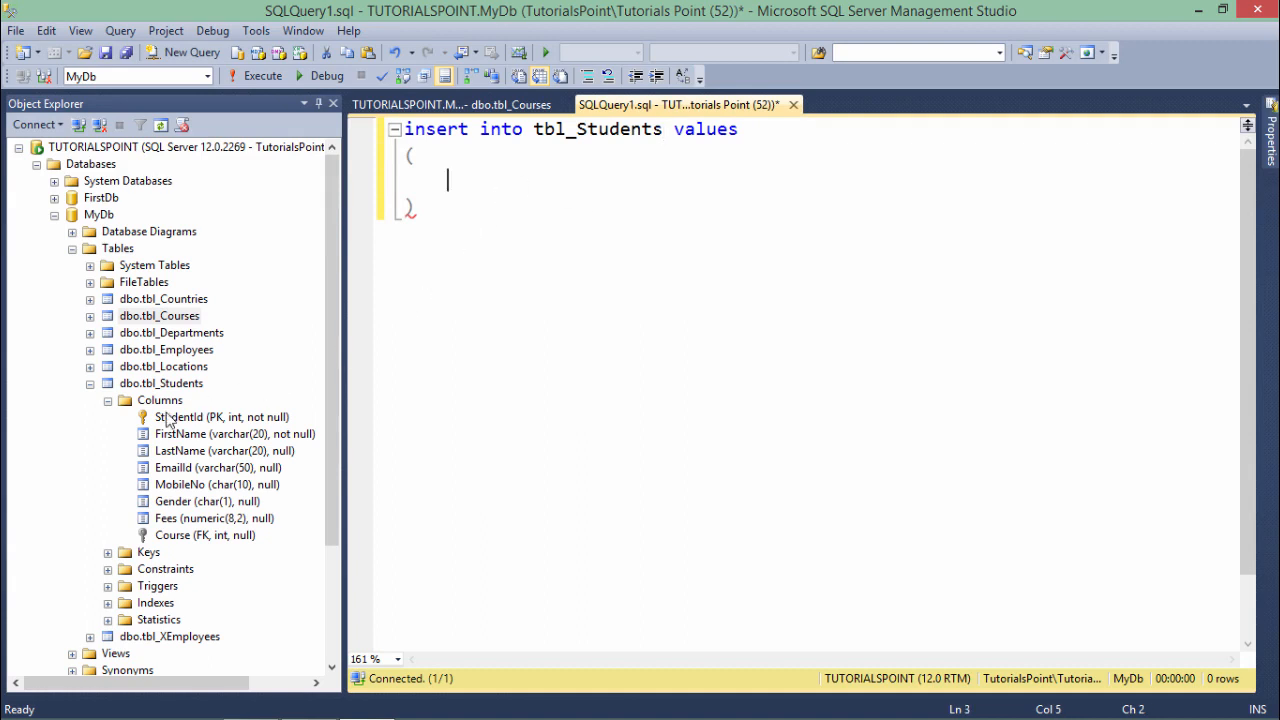
{"action": "mouse_move", "coordinate": [200, 536]}
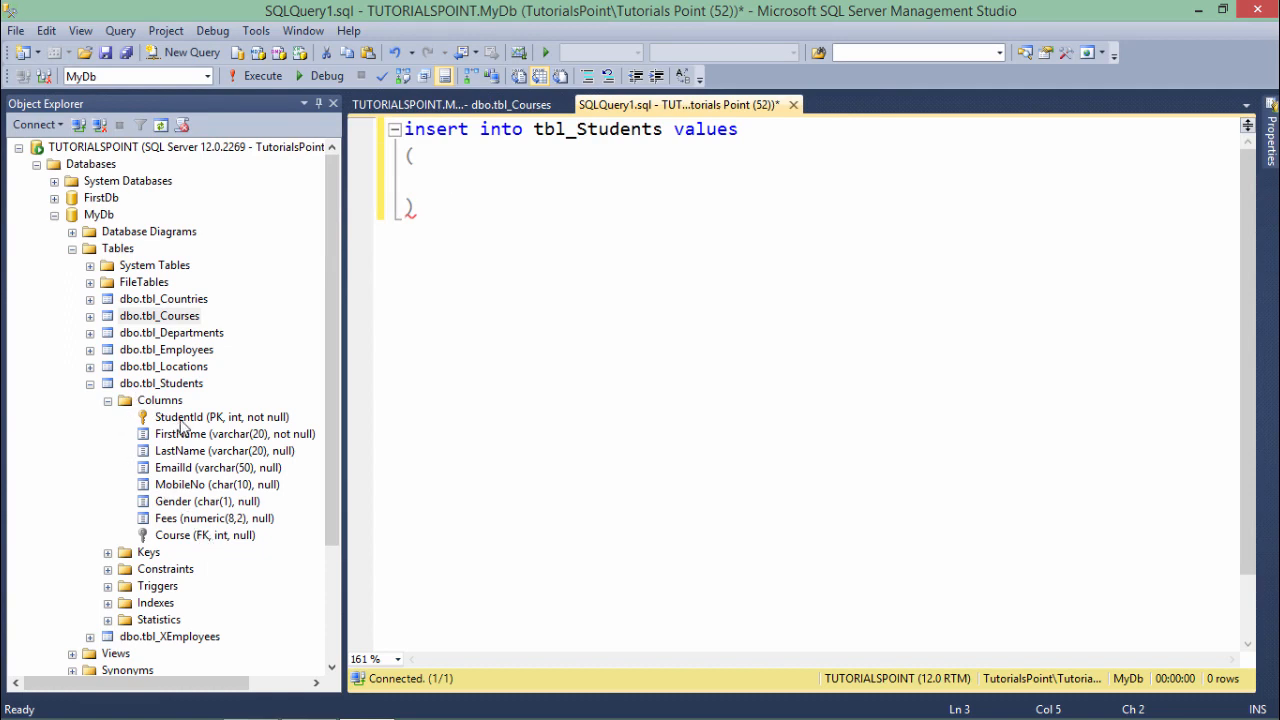
{"action": "type", "text": "101,"}
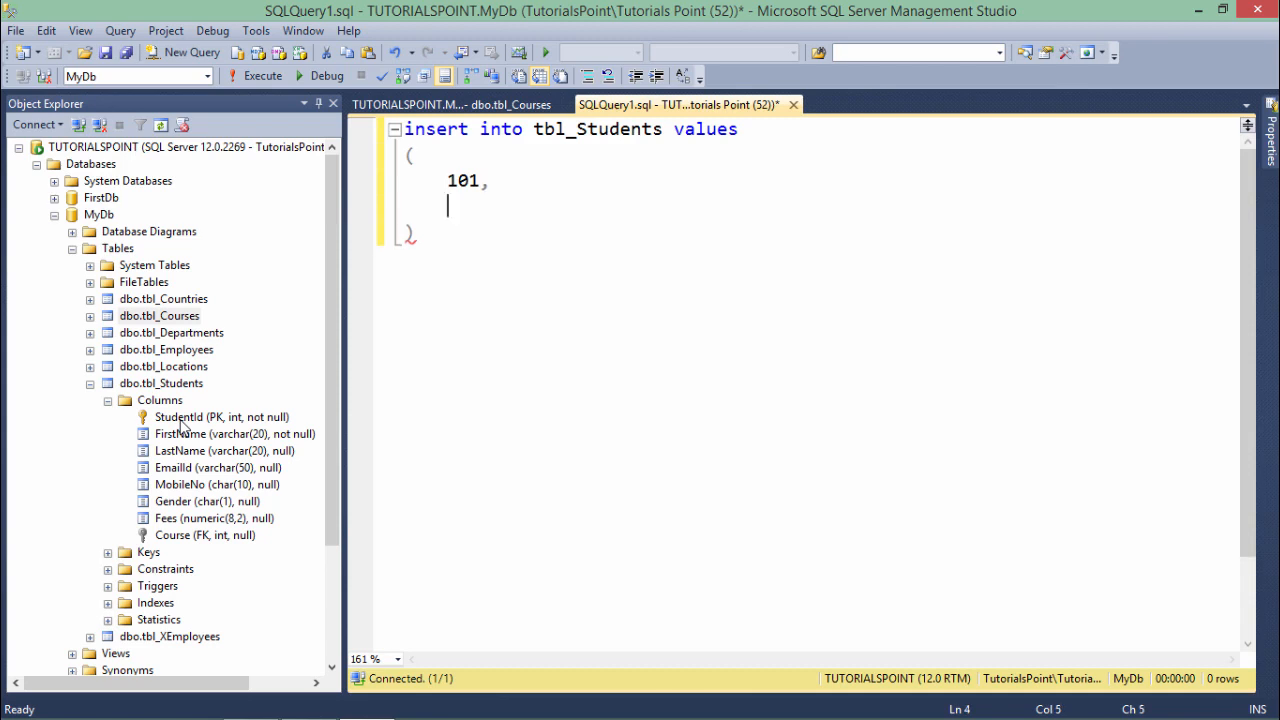
{"action": "type", "text": "n"}
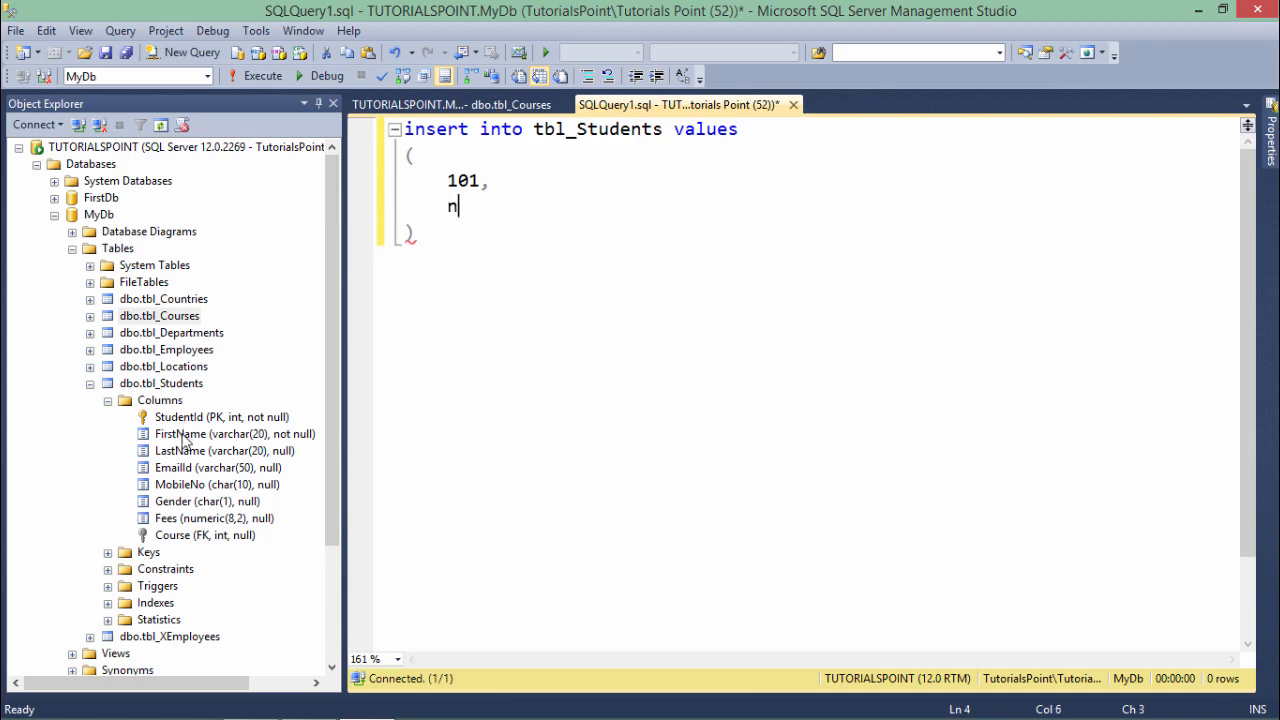
{"action": "type", "text": "ull"}
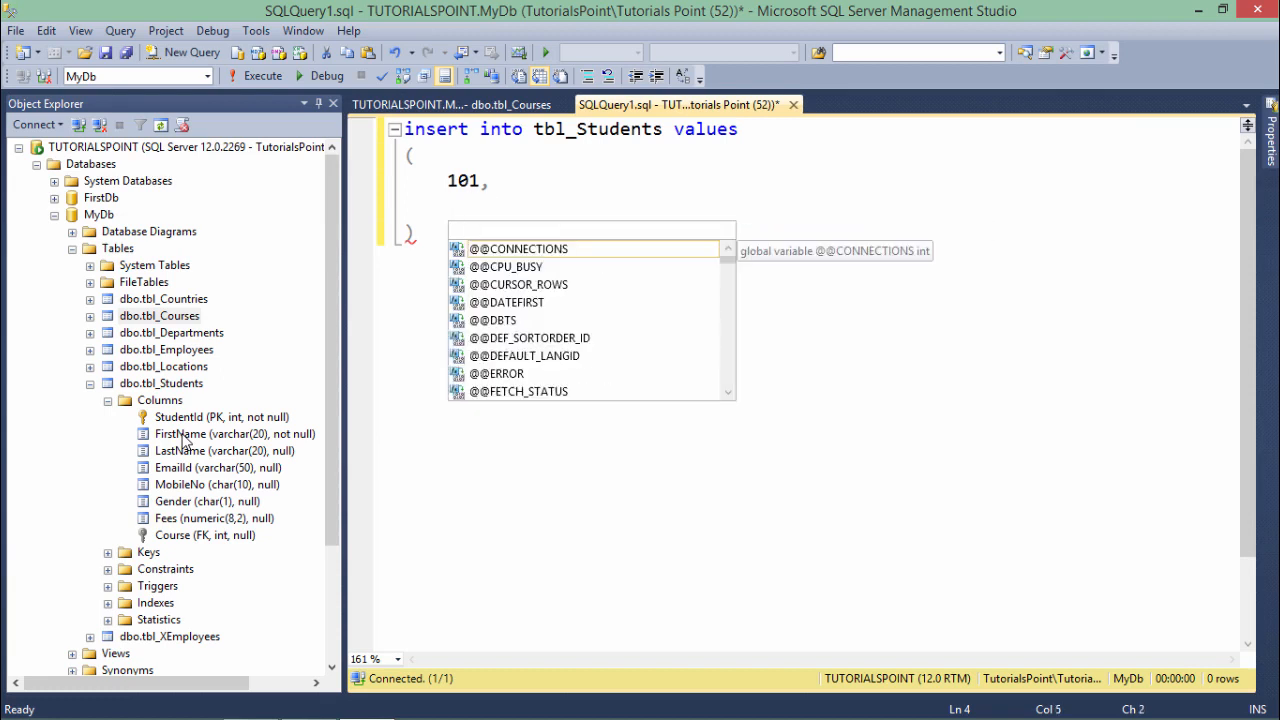
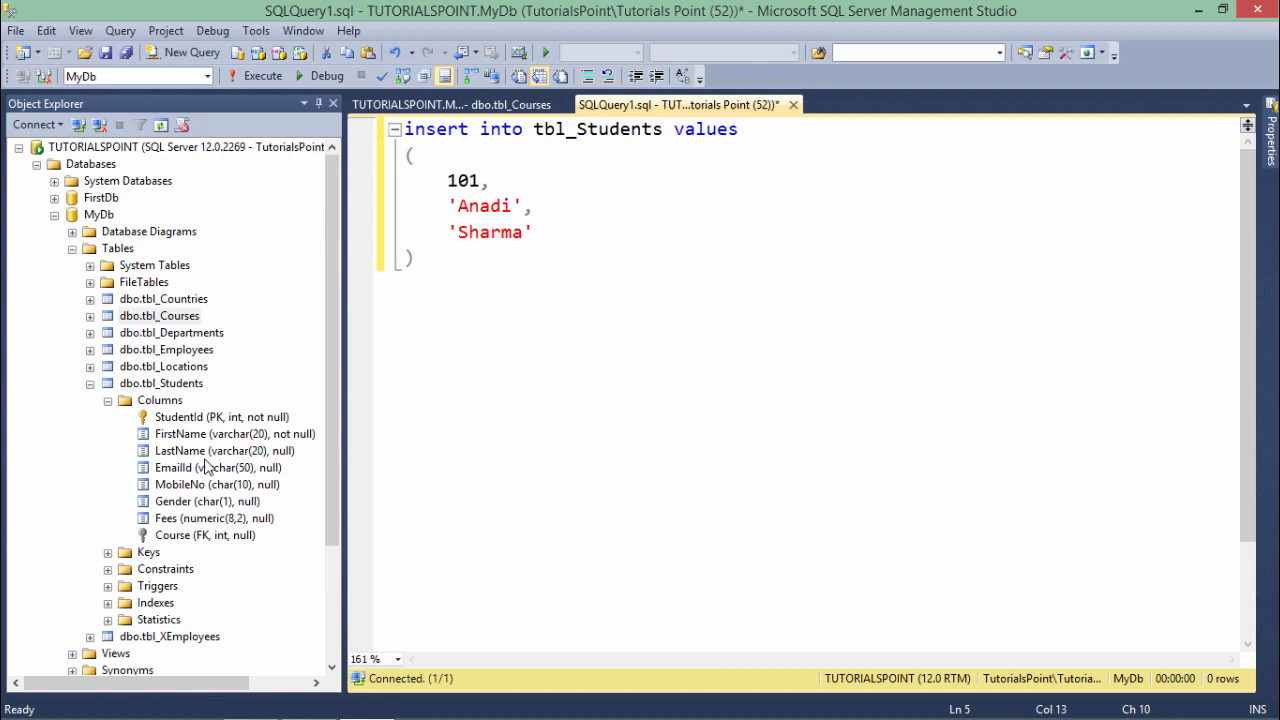
{"action": "type", "text": ","}
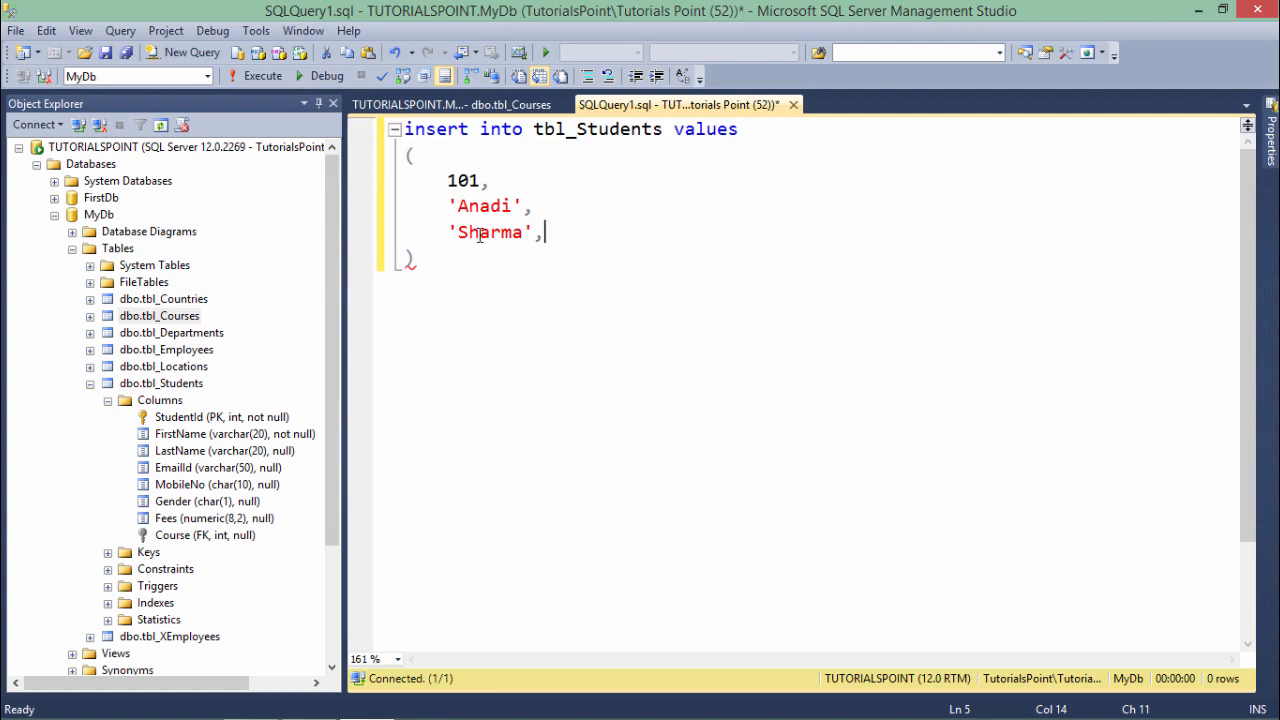
- Replace the third value 'Sharma' with null
{"action": "double_click", "coordinate": [488, 232]}
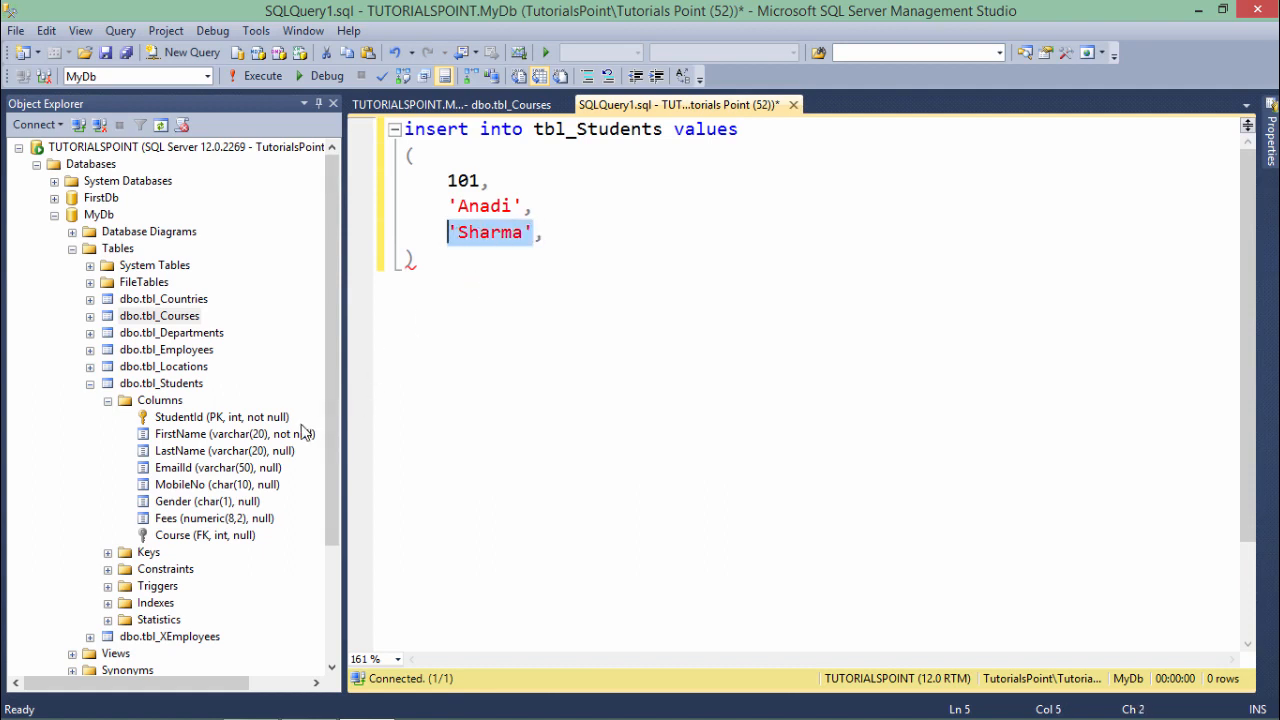
{"action": "type", "text": "null,"}
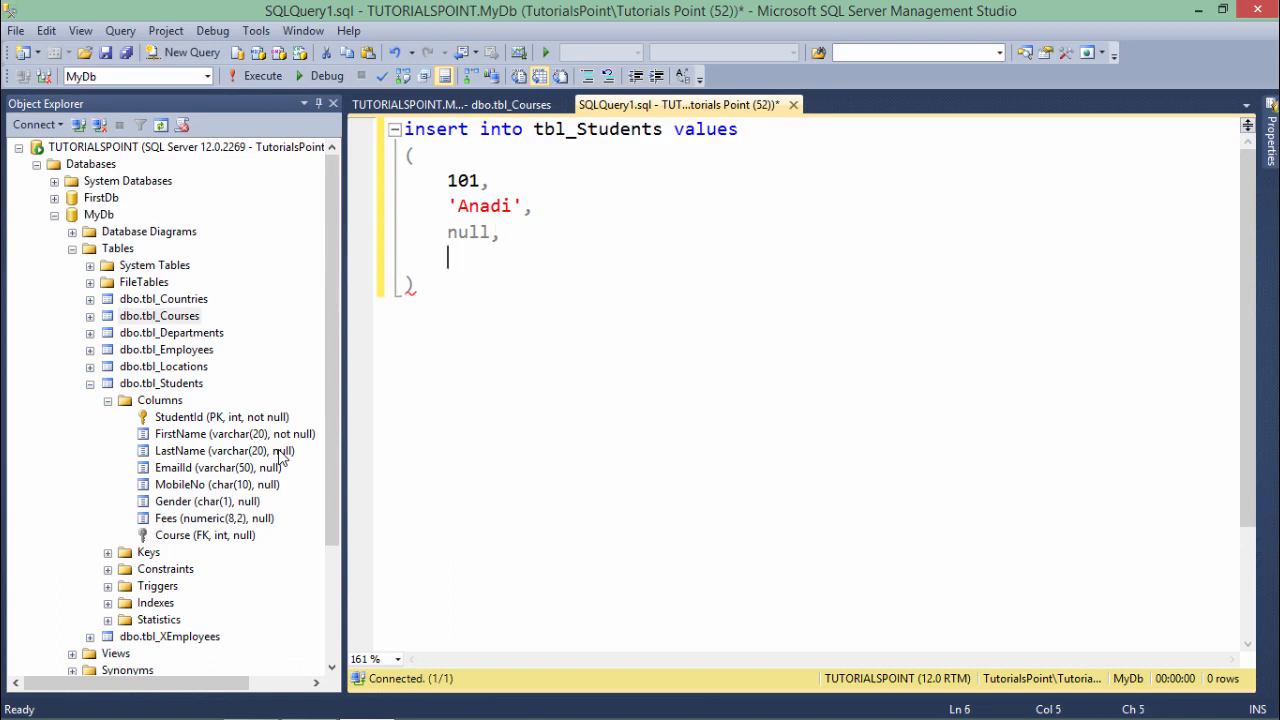
{"action": "type", "text": "'"}
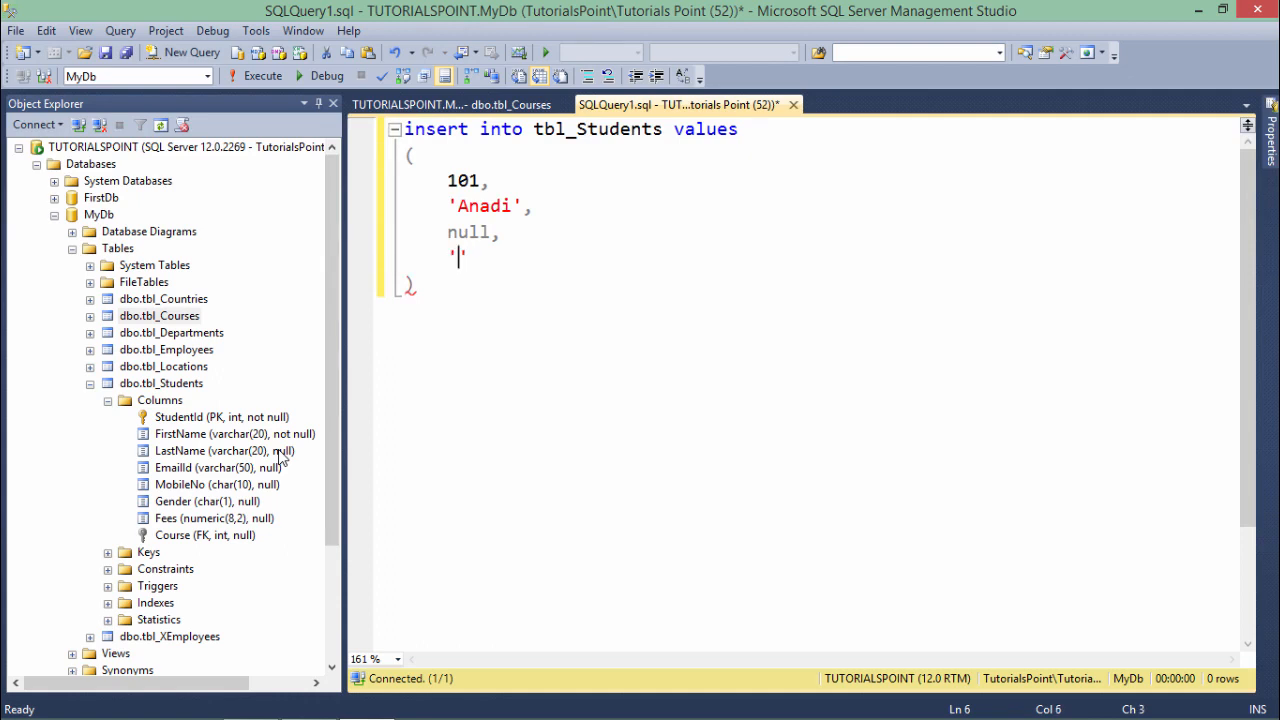
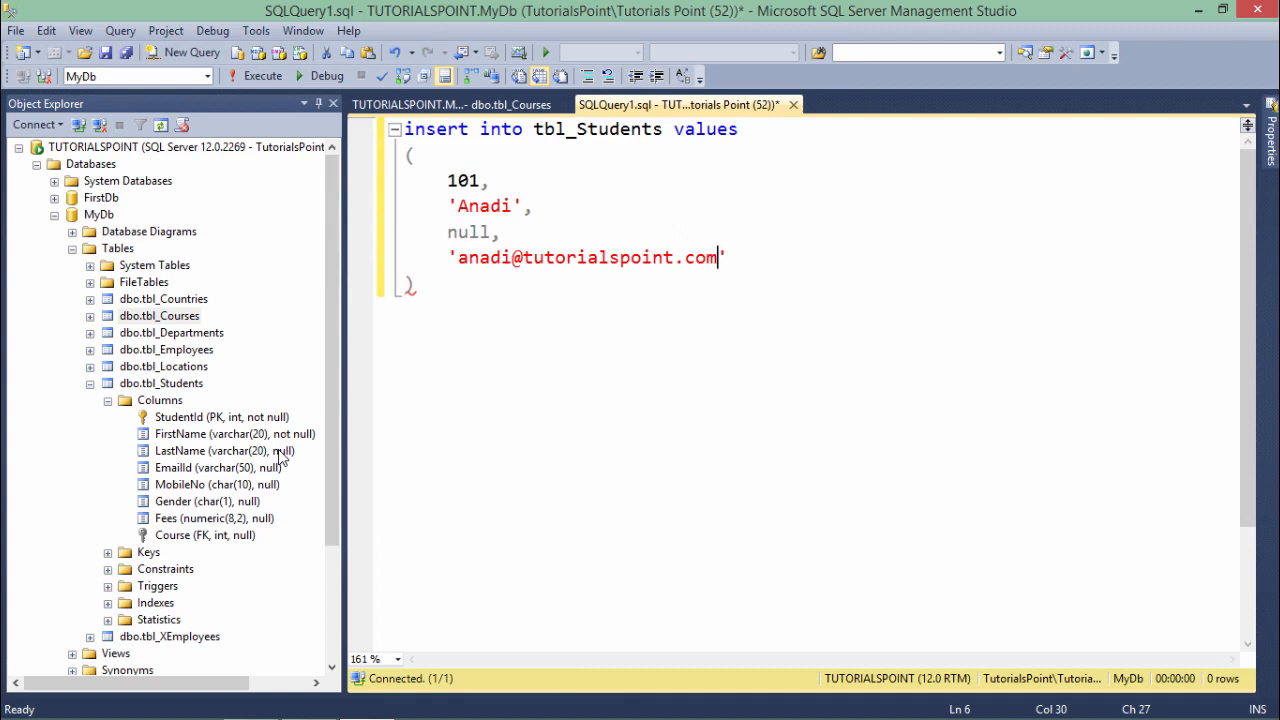
{"action": "type", "text": "',"}
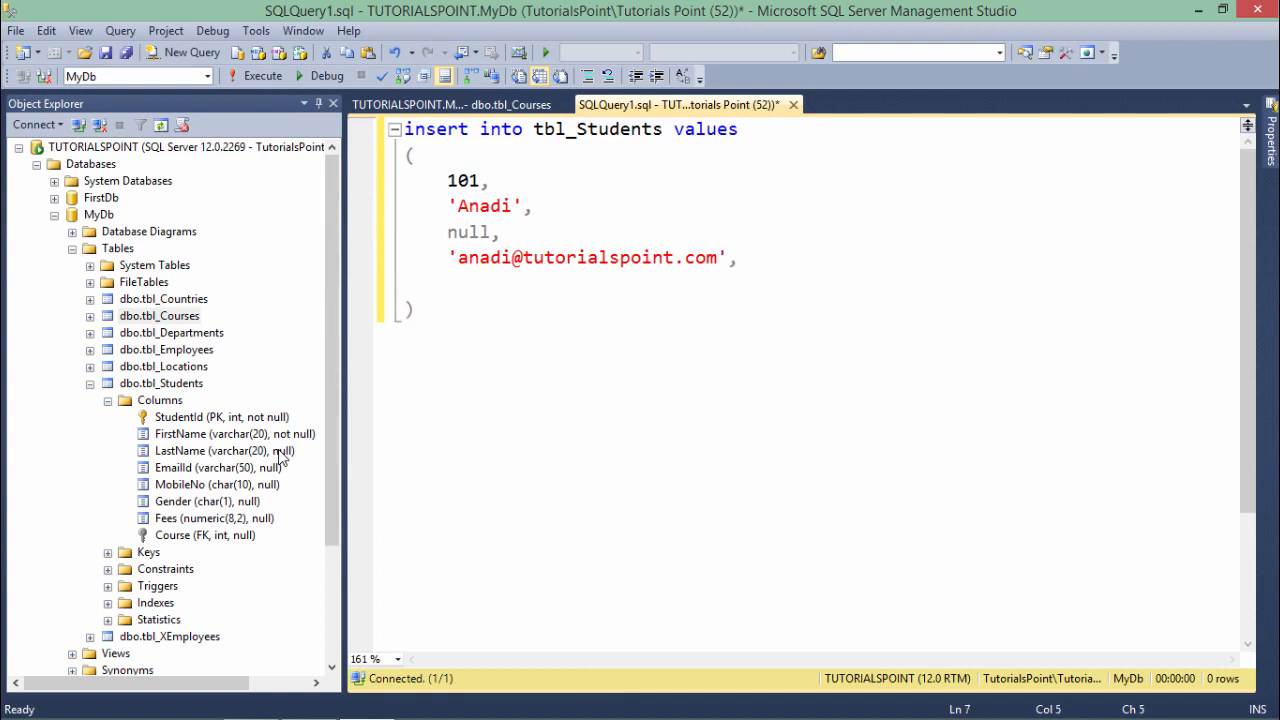
{"action": "type", "text": "'"}
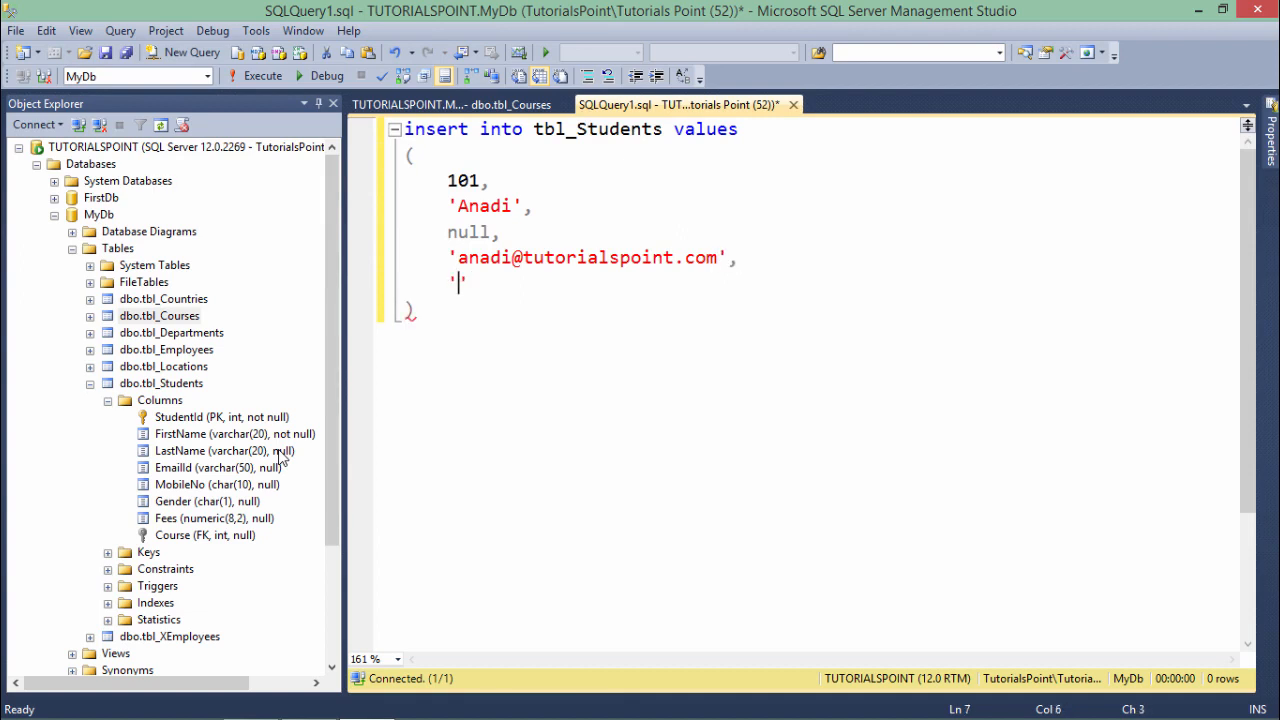
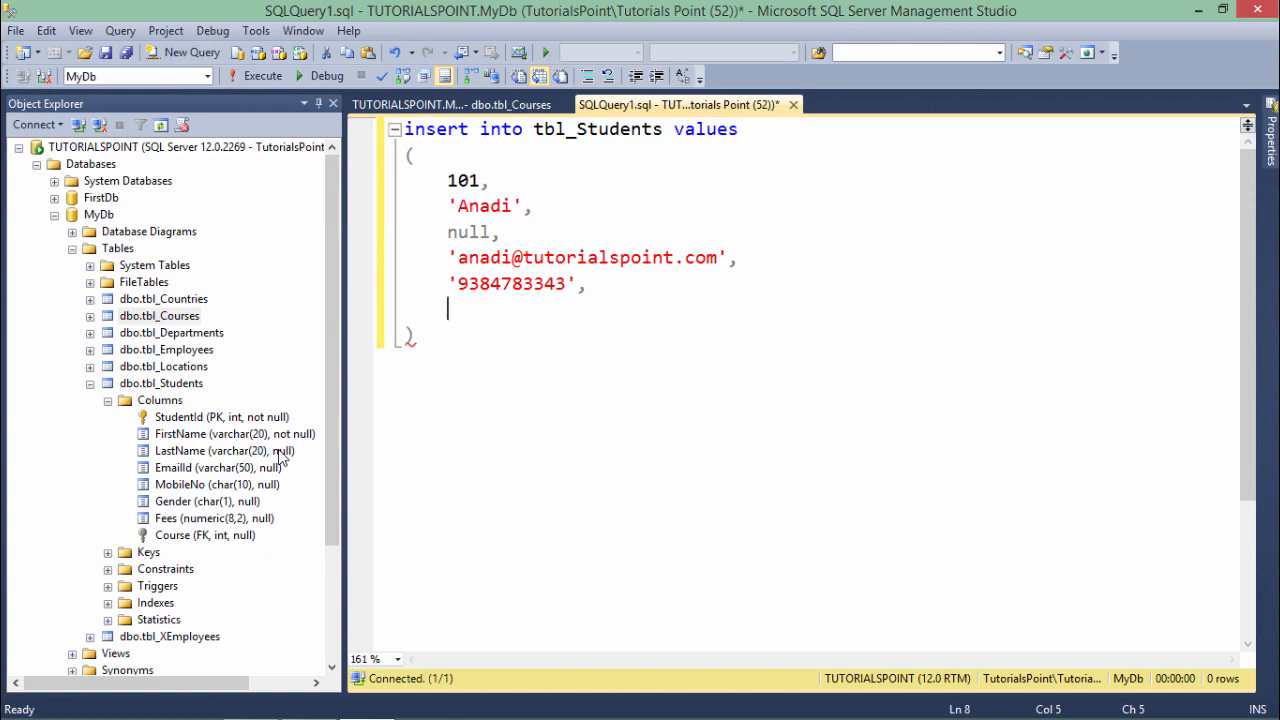
- Add gender 'M' and fees 1000 to the values list, each followed by a comma
{"action": "type", "text": "''"}
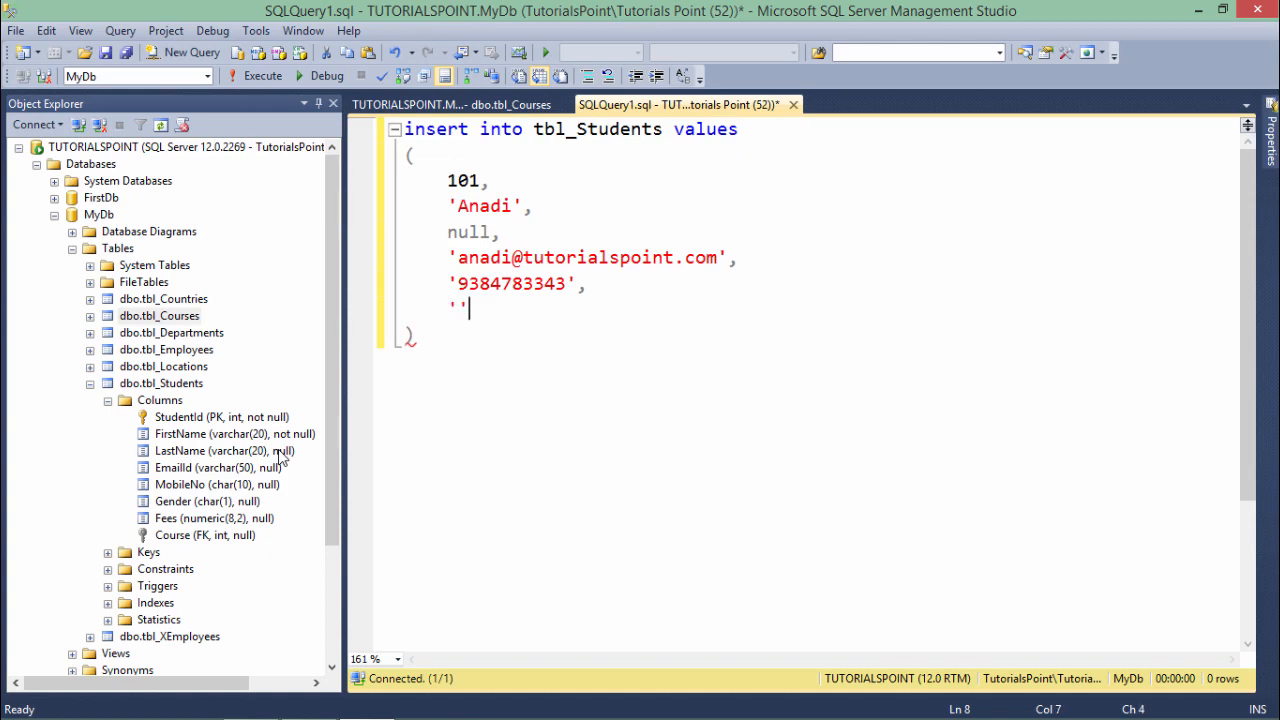
{"action": "type", "text": "M"}
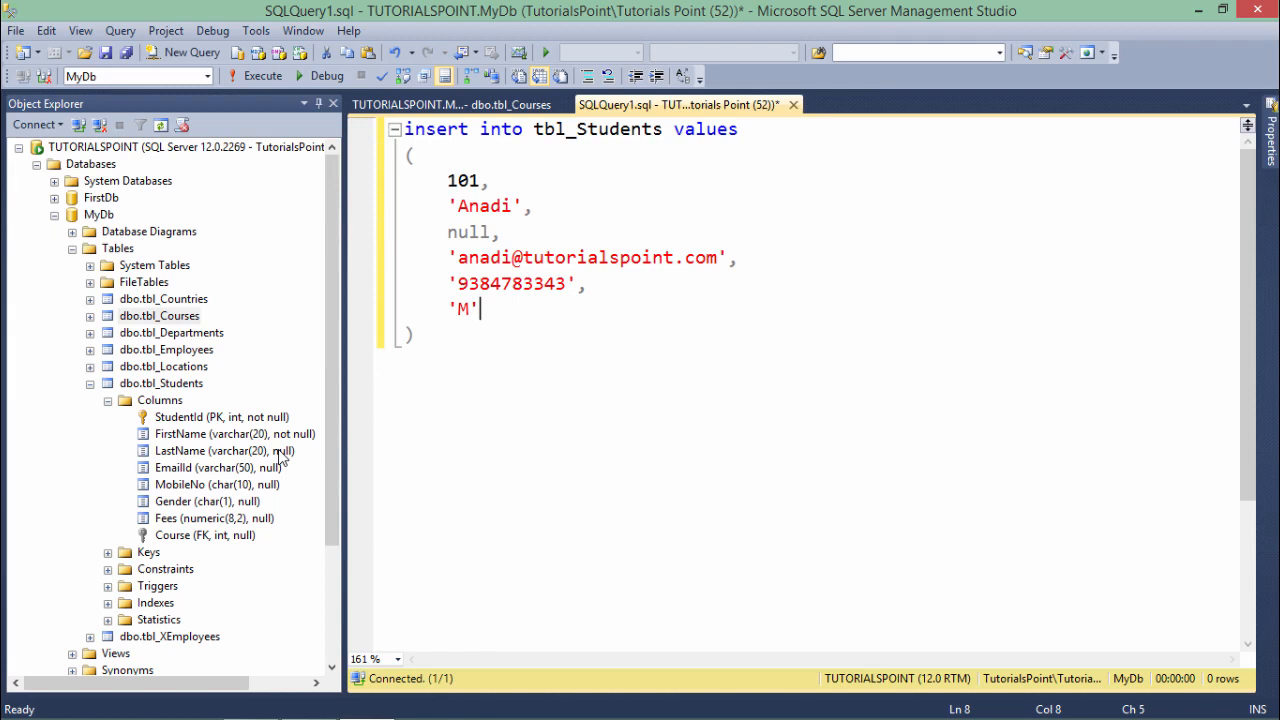
{"action": "type", "text": ","}
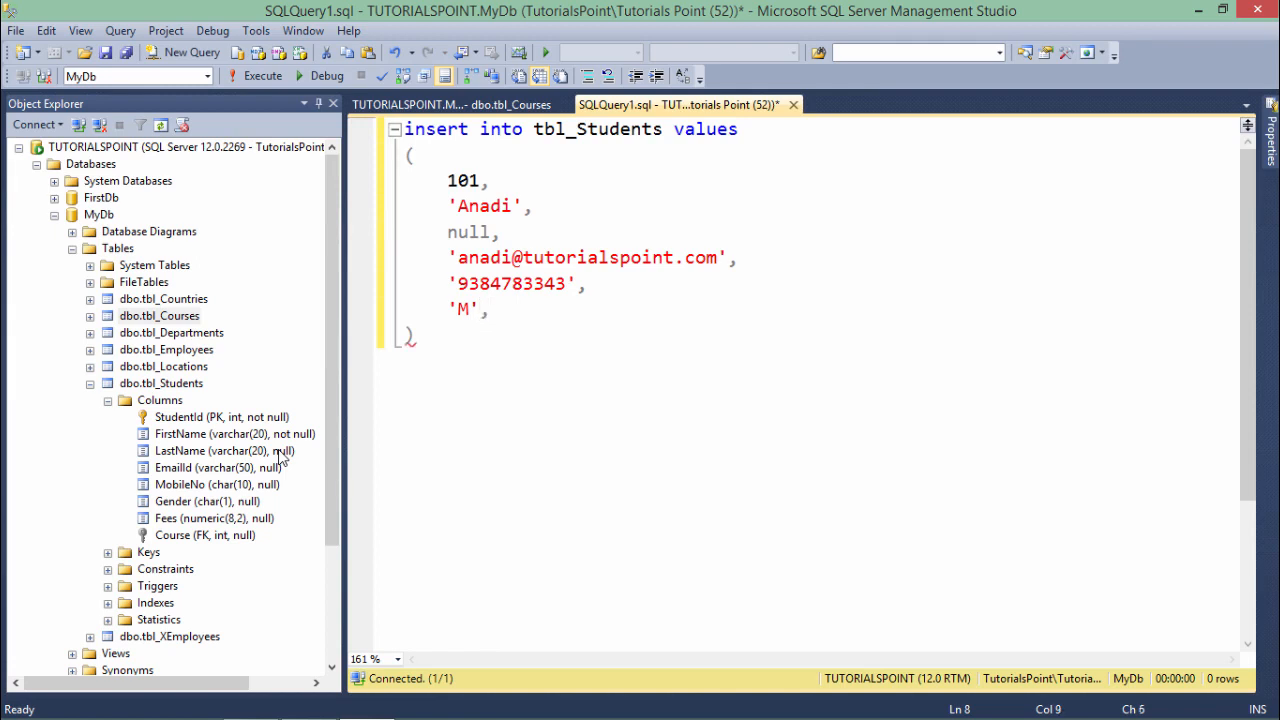
{"action": "key", "text": "enter"}
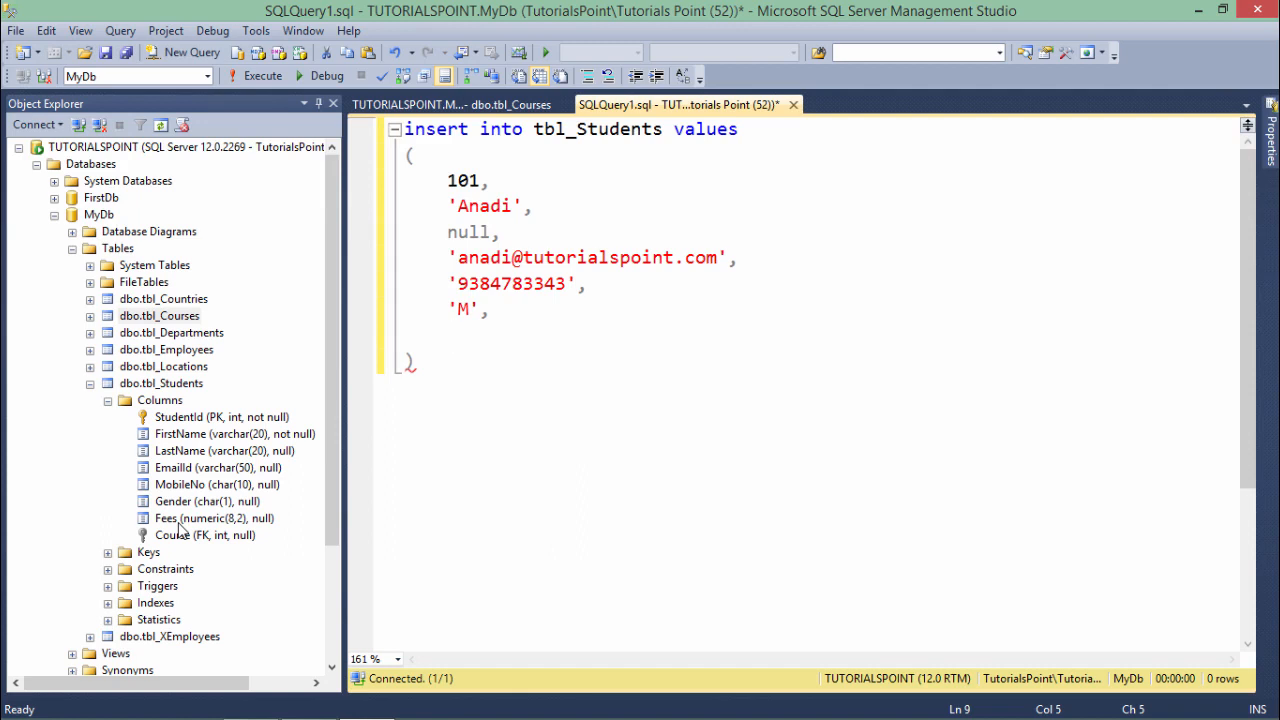
{"action": "type", "text": "1000"}
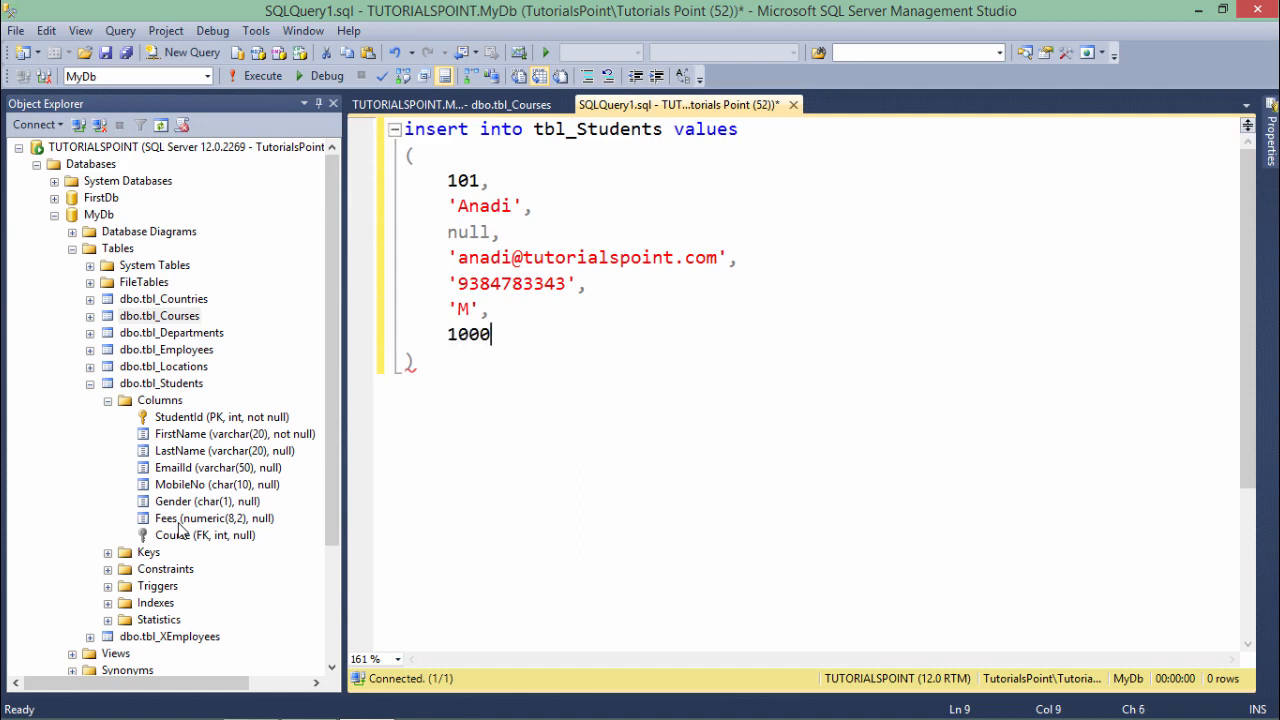
{"action": "type", "text": ","}
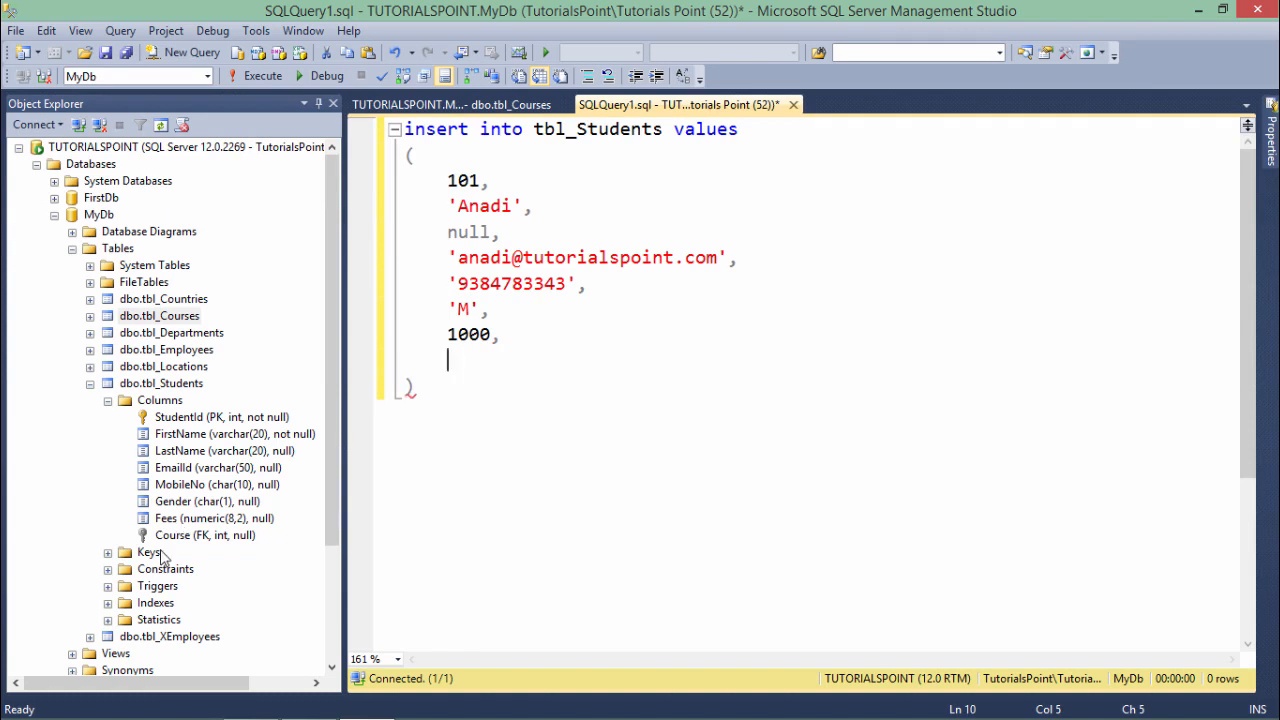
{"action": "mouse_move", "coordinate": [168, 556]}
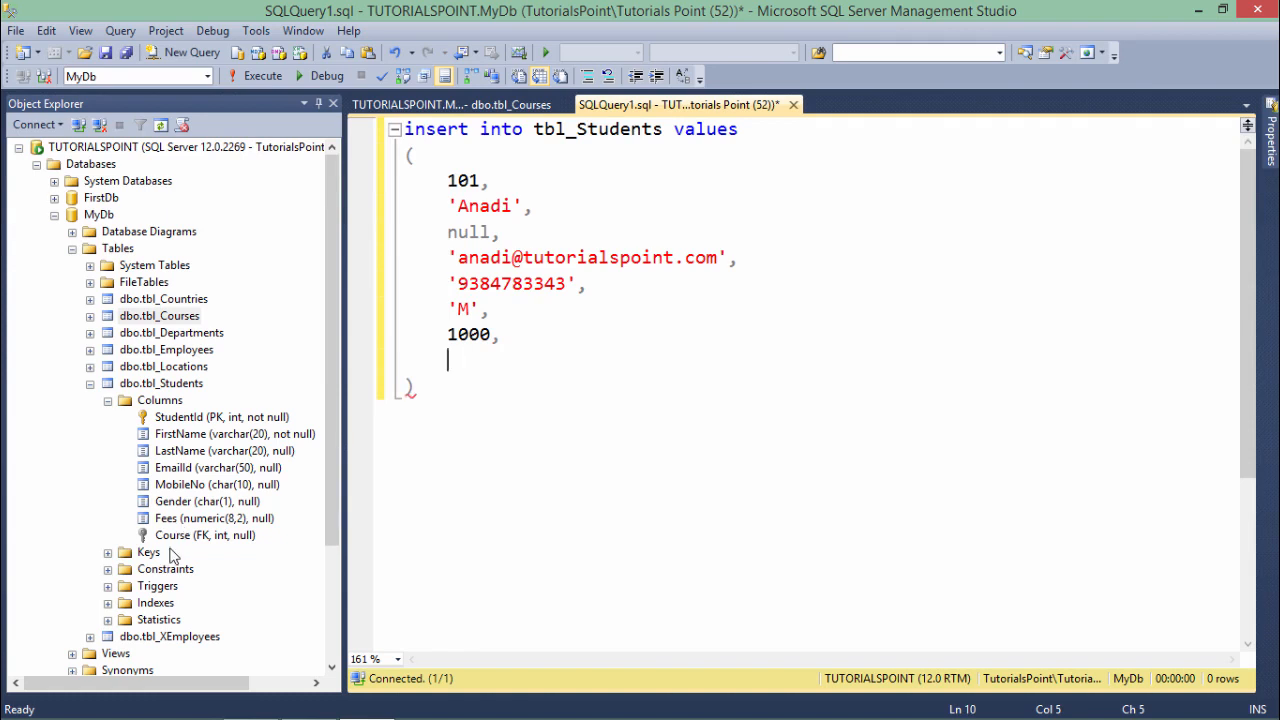
- Check the CourseId values in tbl_Courses, then enter 20 as the last insert value
{"action": "left_click", "coordinate": [204, 536]}
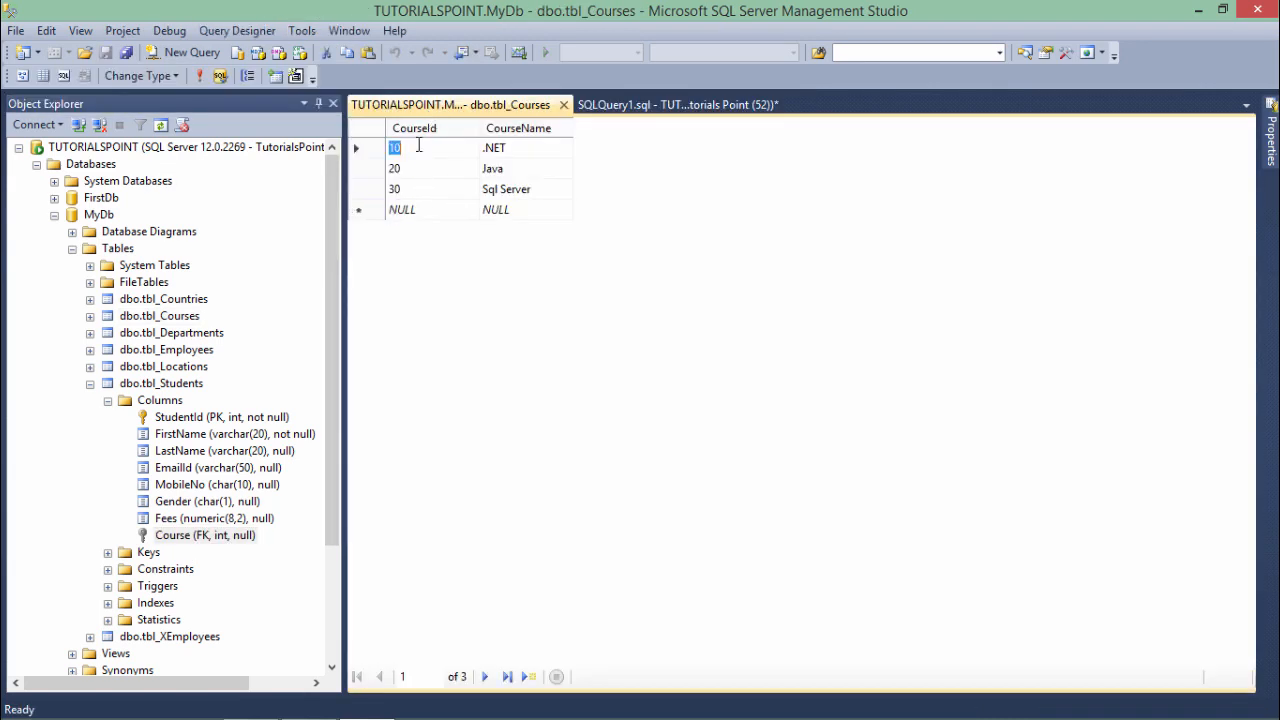
{"action": "left_click", "coordinate": [676, 104]}
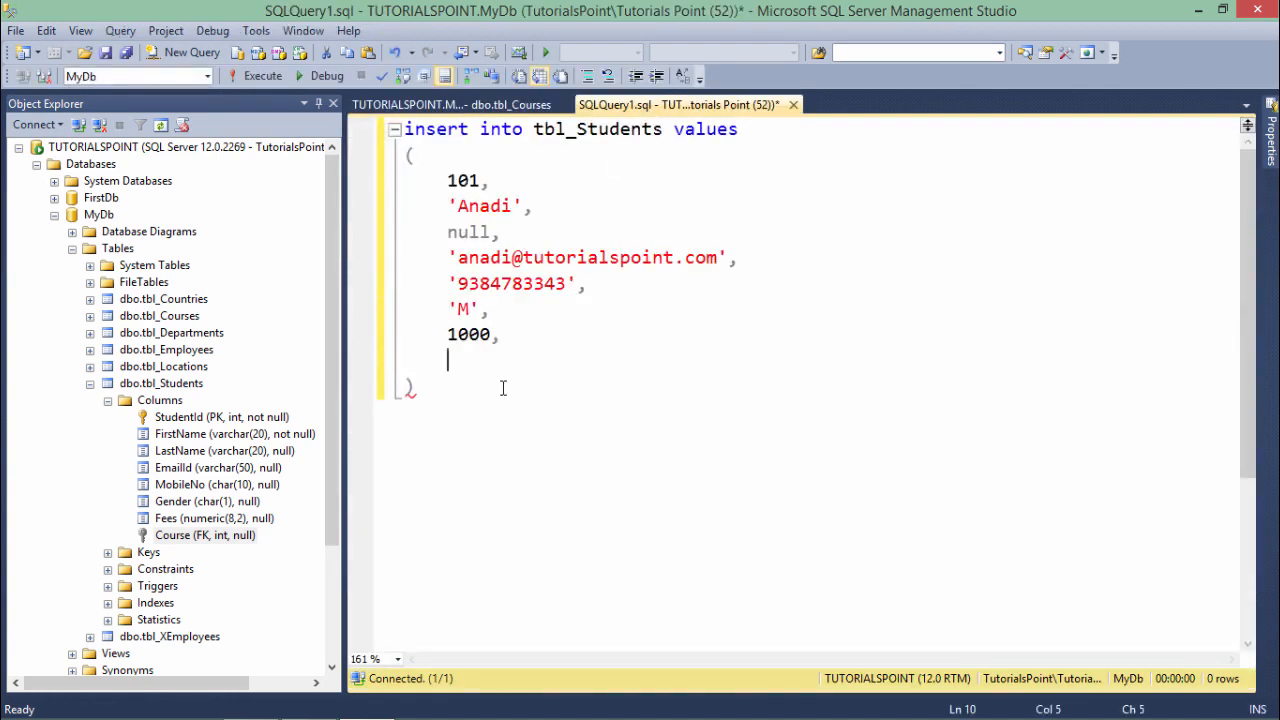
{"action": "type", "text": "20"}
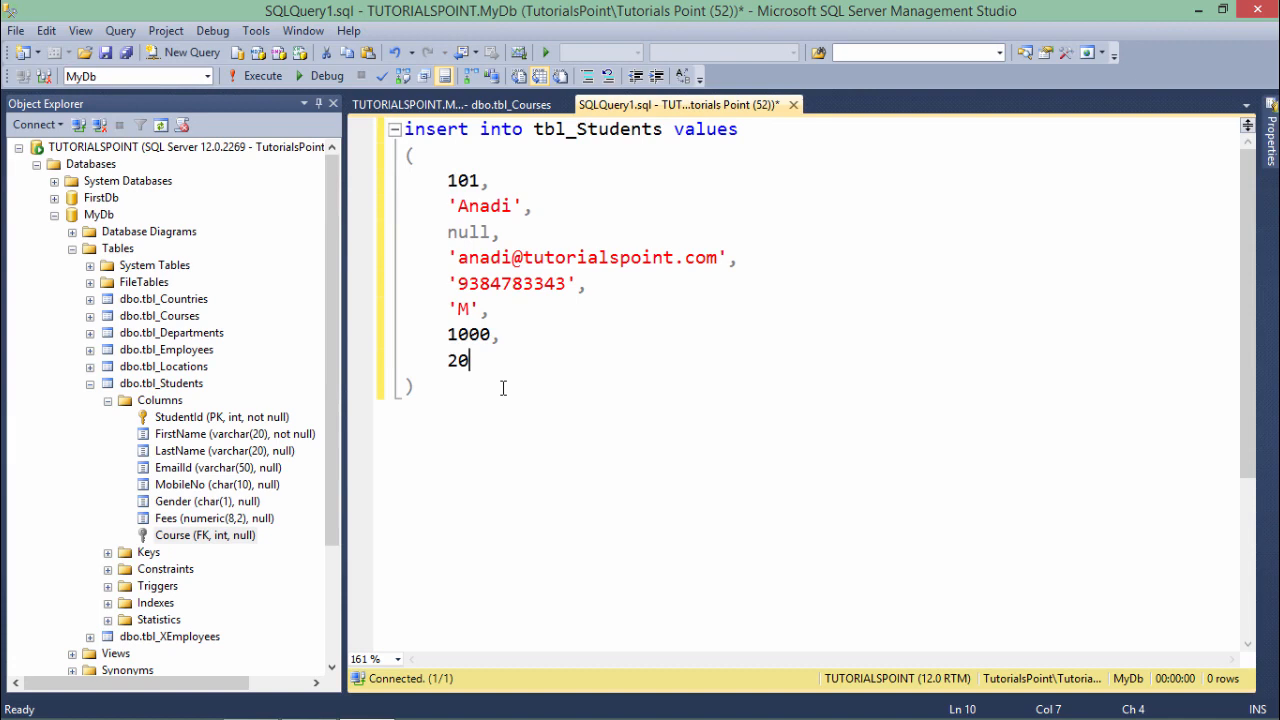
{"action": "mouse_move", "coordinate": [252, 94]}
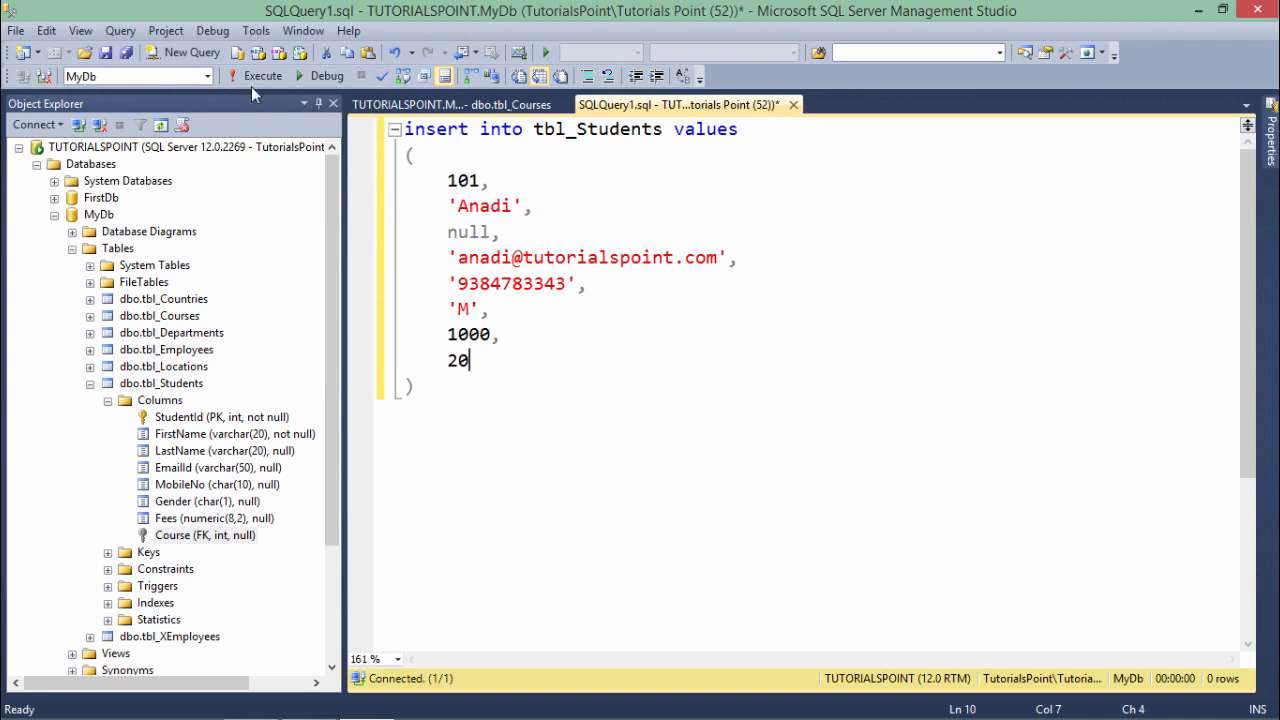
- Execute the insert, then run select * from tbl_Students to list the new row
{"action": "left_click", "coordinate": [264, 76]}
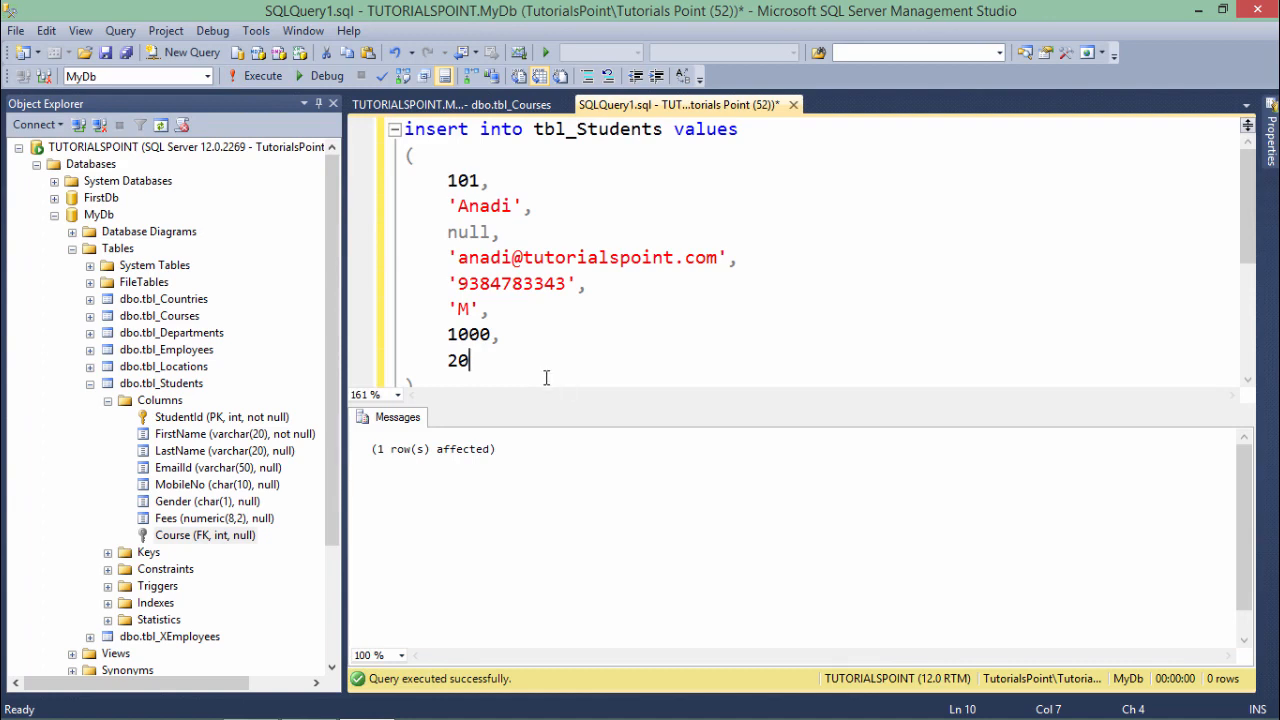
{"action": "type", "text": "select"}
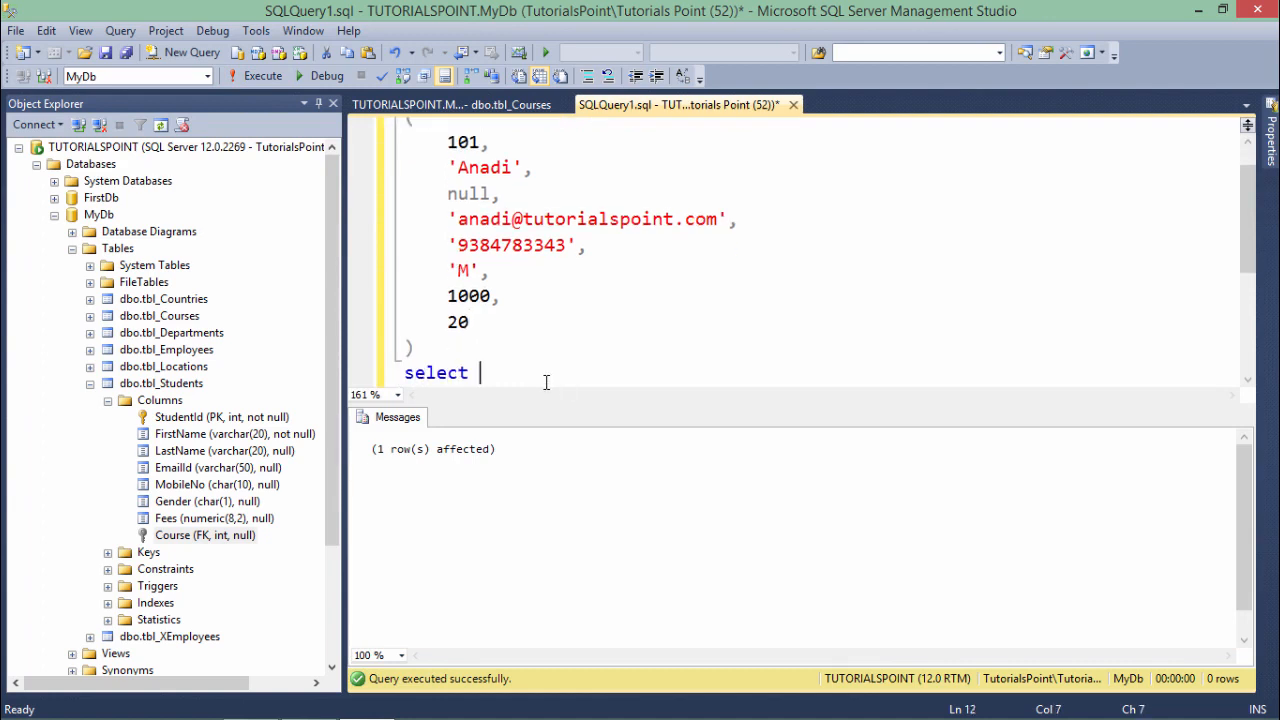
{"action": "type", "text": "* from"}
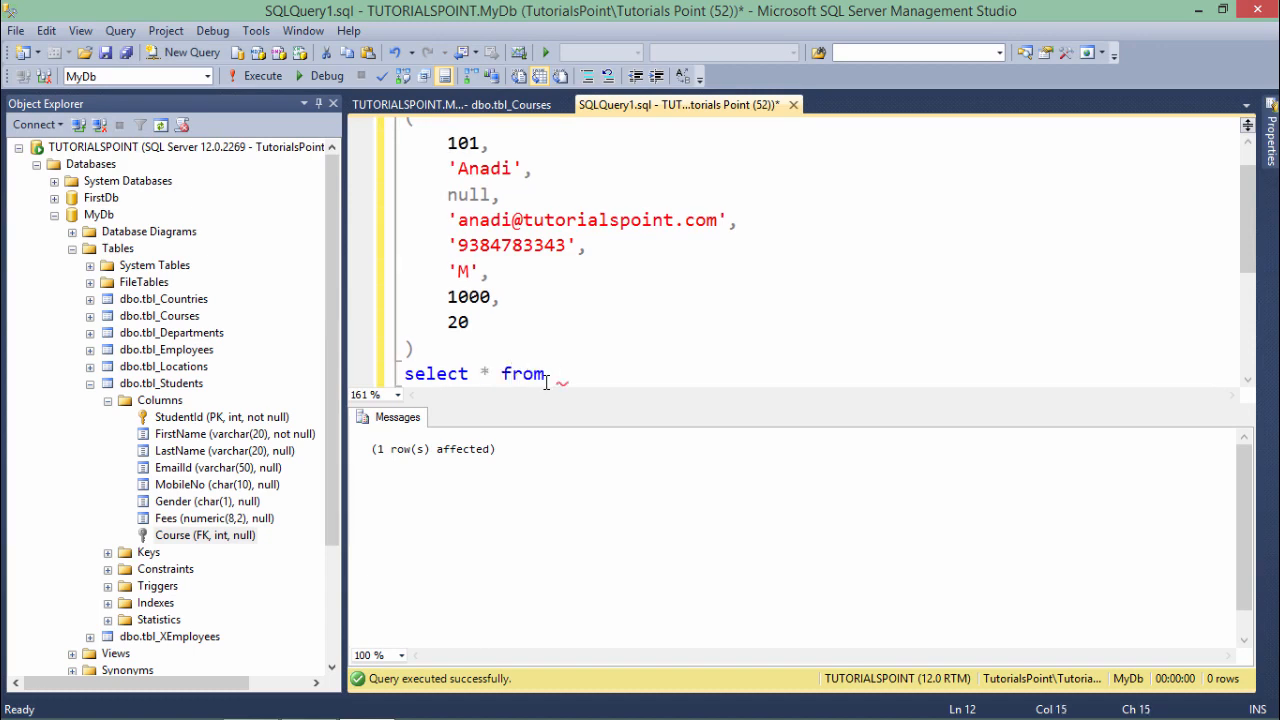
{"action": "type", "text": "tbl_Students"}
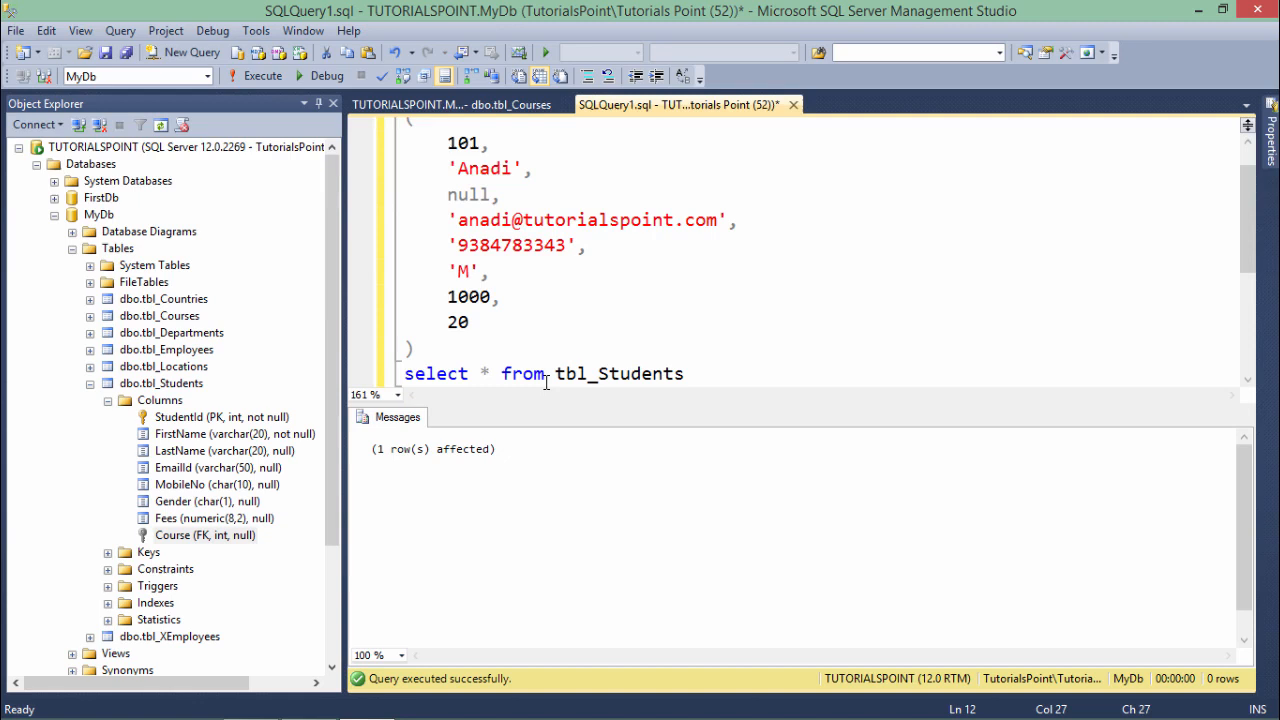
{"action": "left_click", "coordinate": [254, 76]}
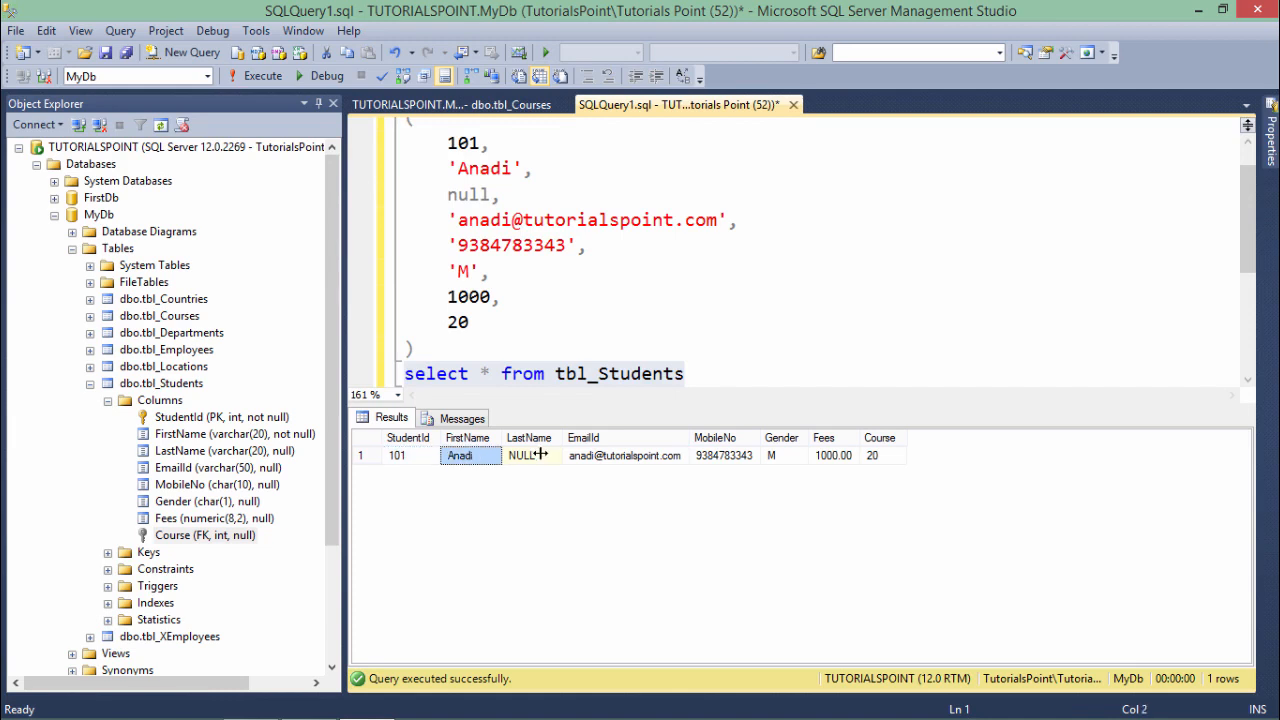
- Point out the stored mobile number, fees 1000.00 and course id 20 in the results
{"action": "left_click", "coordinate": [724, 456]}
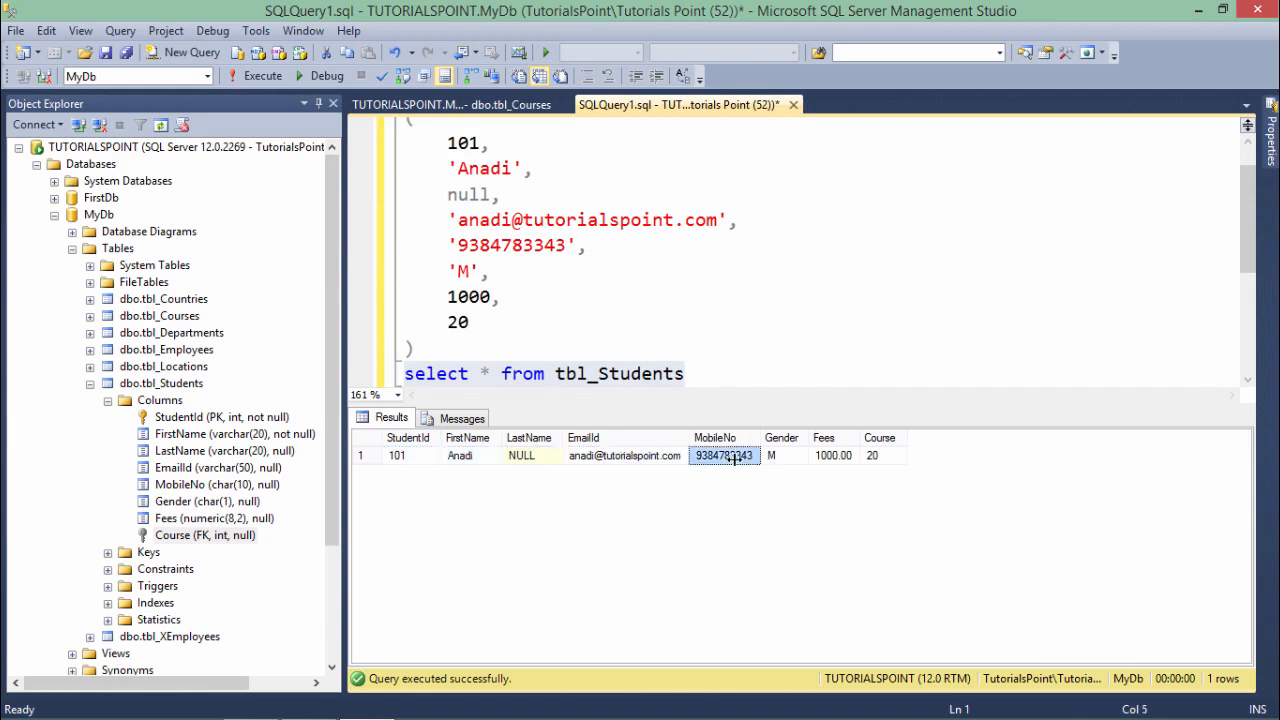
{"action": "left_click", "coordinate": [832, 456]}
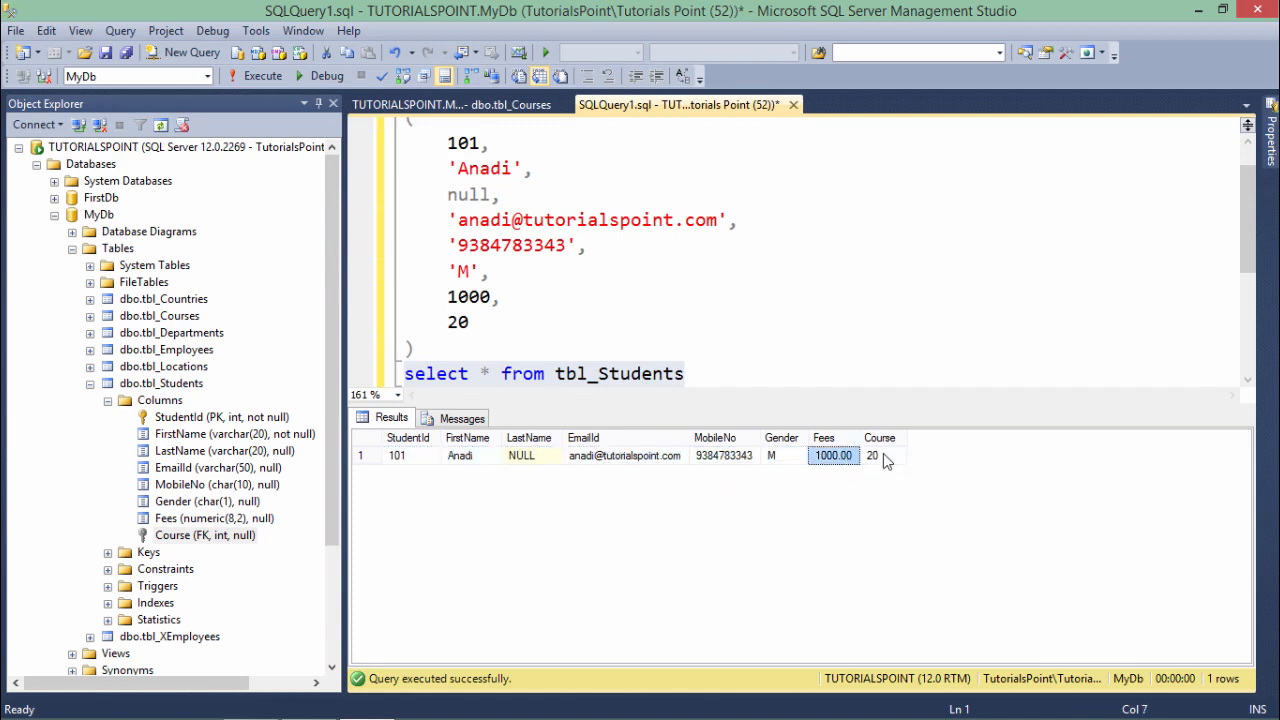
{"action": "left_click", "coordinate": [872, 456]}
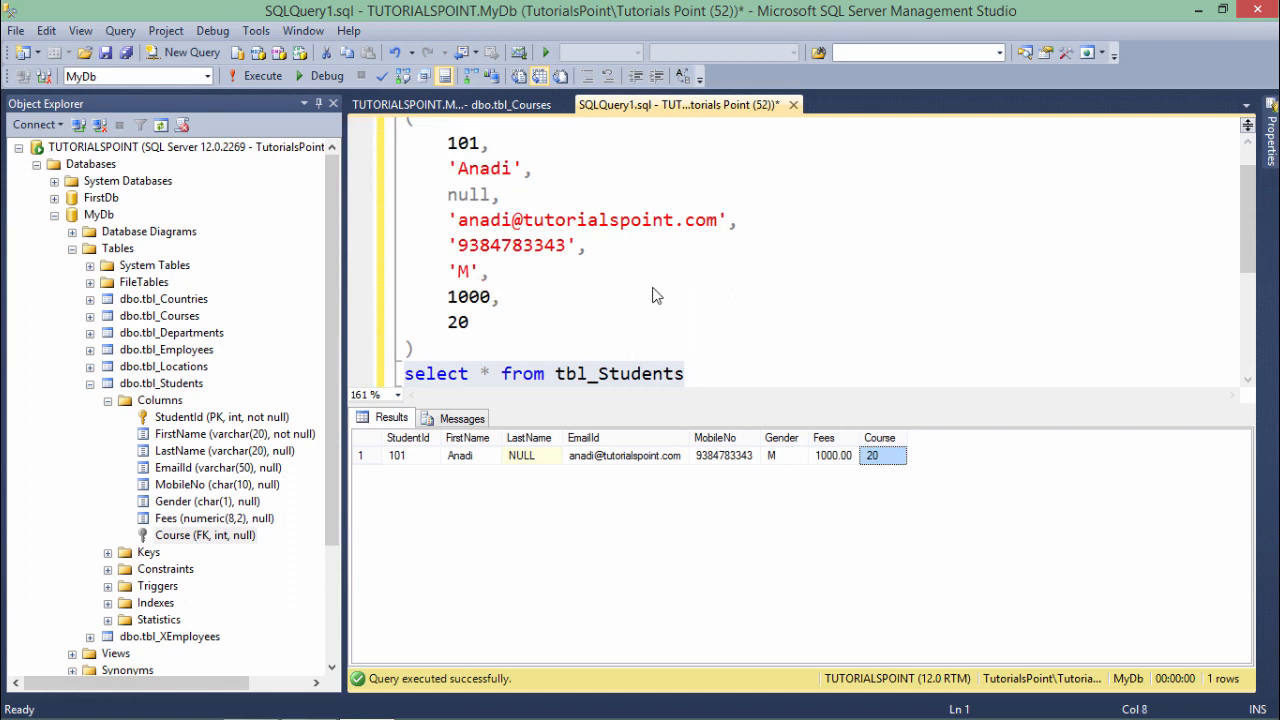
{"action": "mouse_move", "coordinate": [604, 292]}
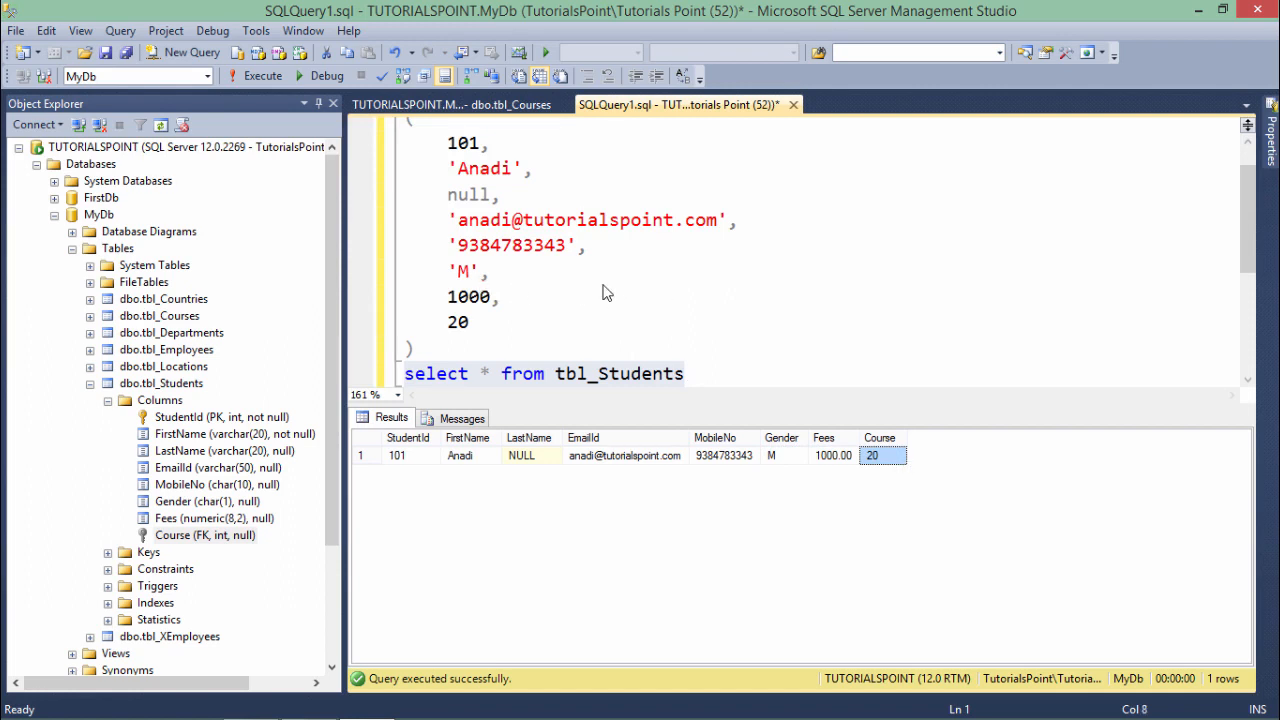
{"action": "mouse_move", "coordinate": [536, 216]}
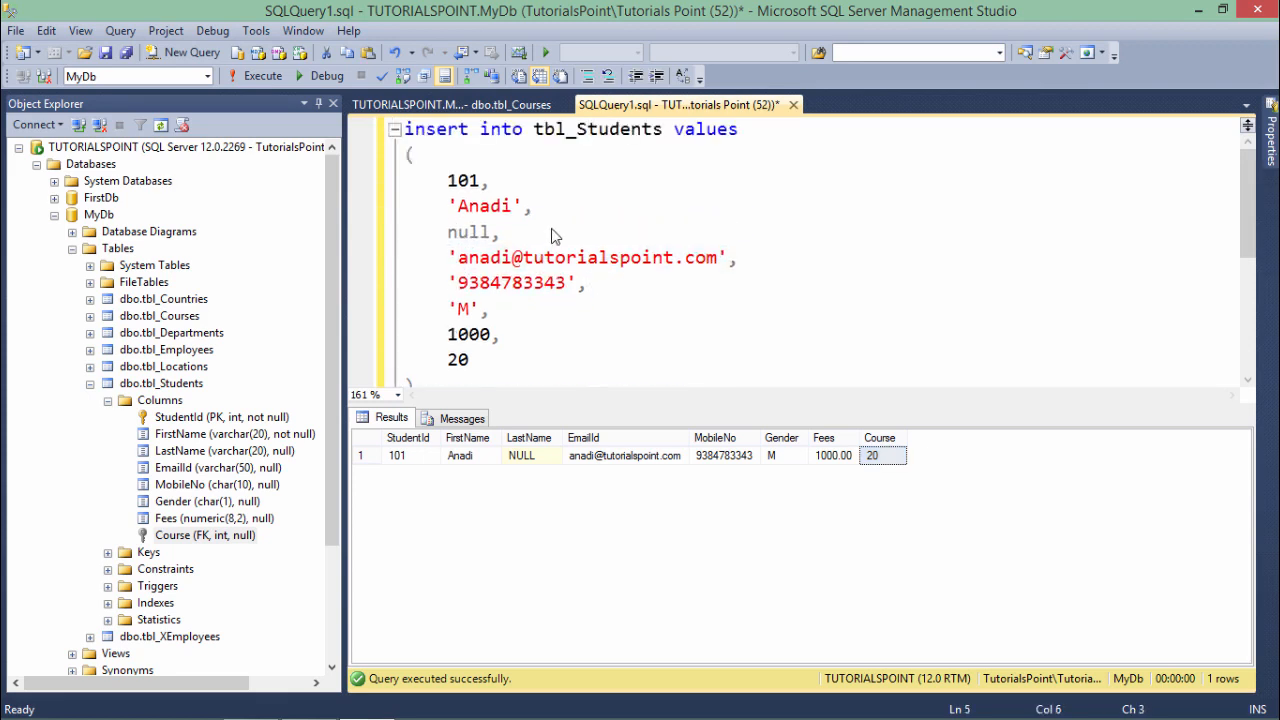
- Add a column-list parenthesis after tbl_Students and begin listing Course, EmailId
{"action": "left_click", "coordinate": [458, 232]}
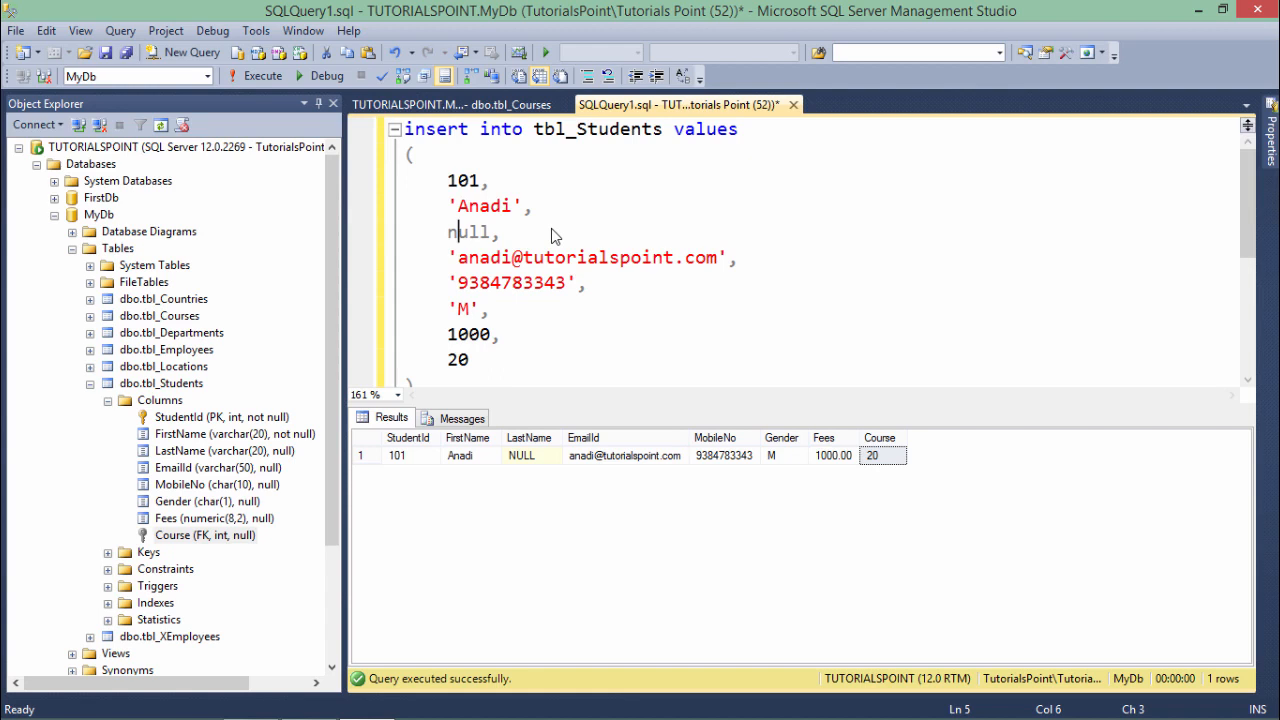
{"action": "mouse_move", "coordinate": [476, 268]}
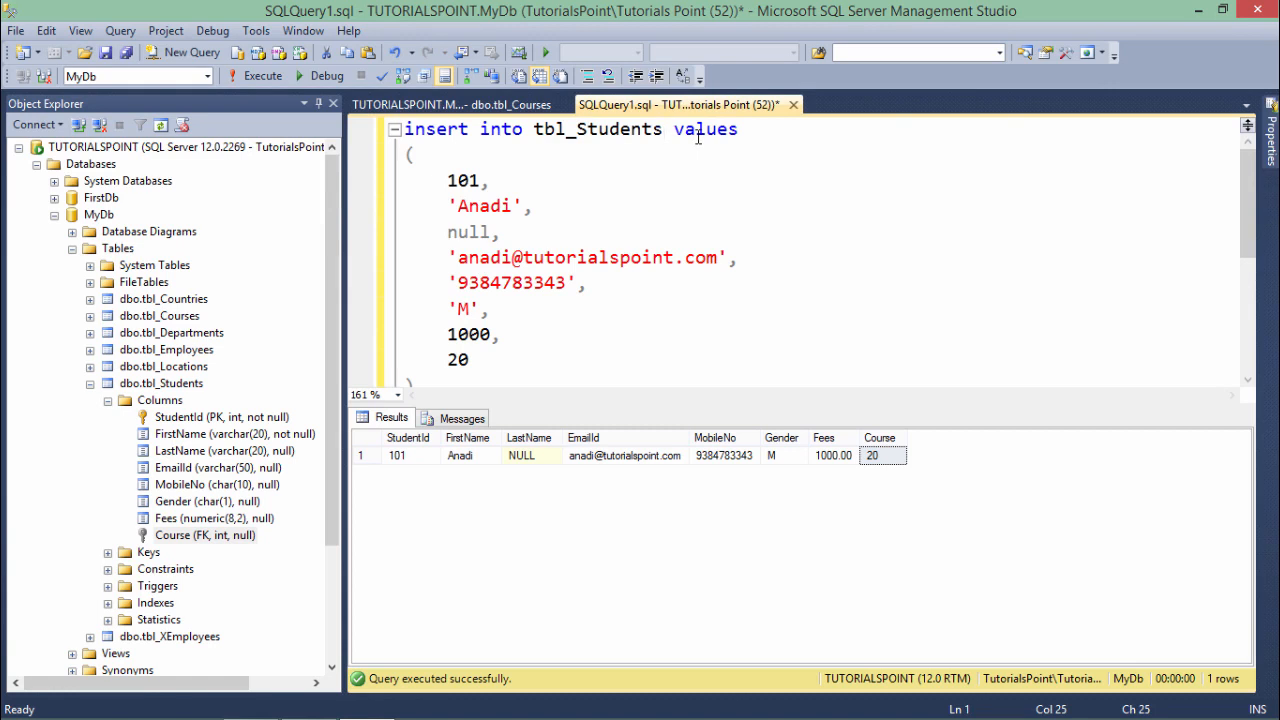
{"action": "type", "text": "()"}
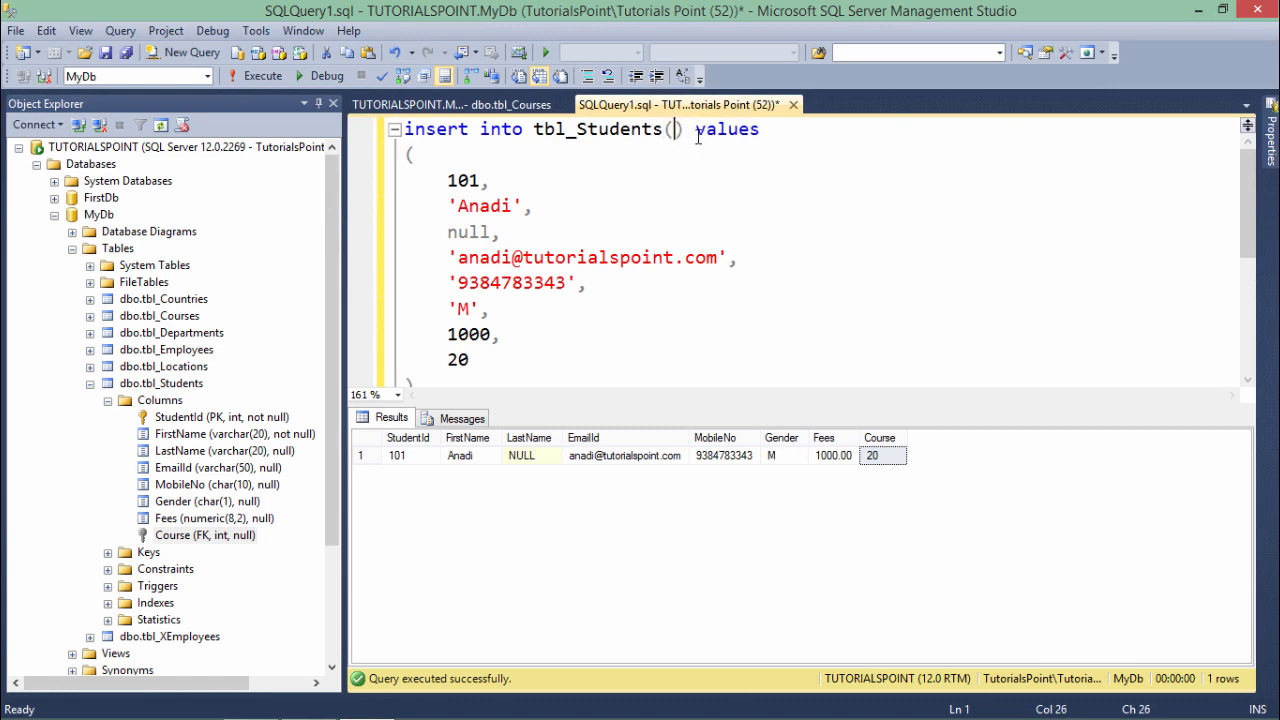
{"action": "left_click", "coordinate": [672, 128]}
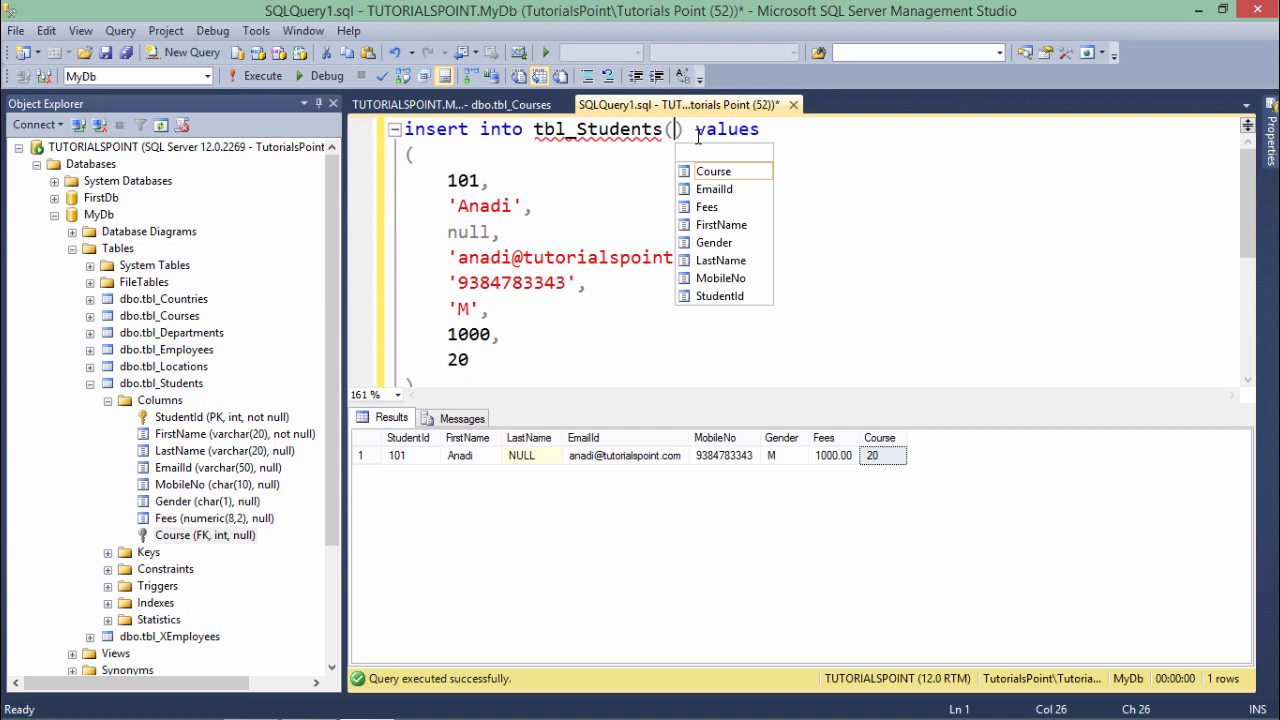
{"action": "mouse_move", "coordinate": [720, 278]}
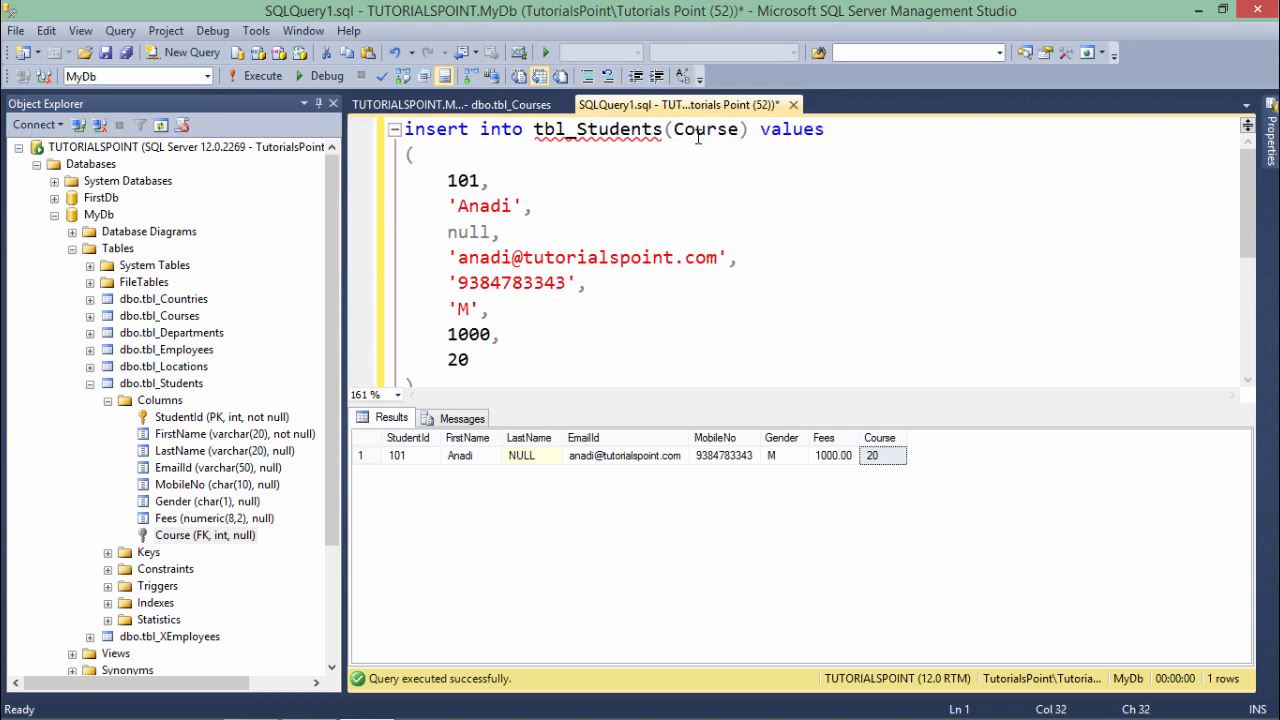
{"action": "type", "text": ", EmailId,"}
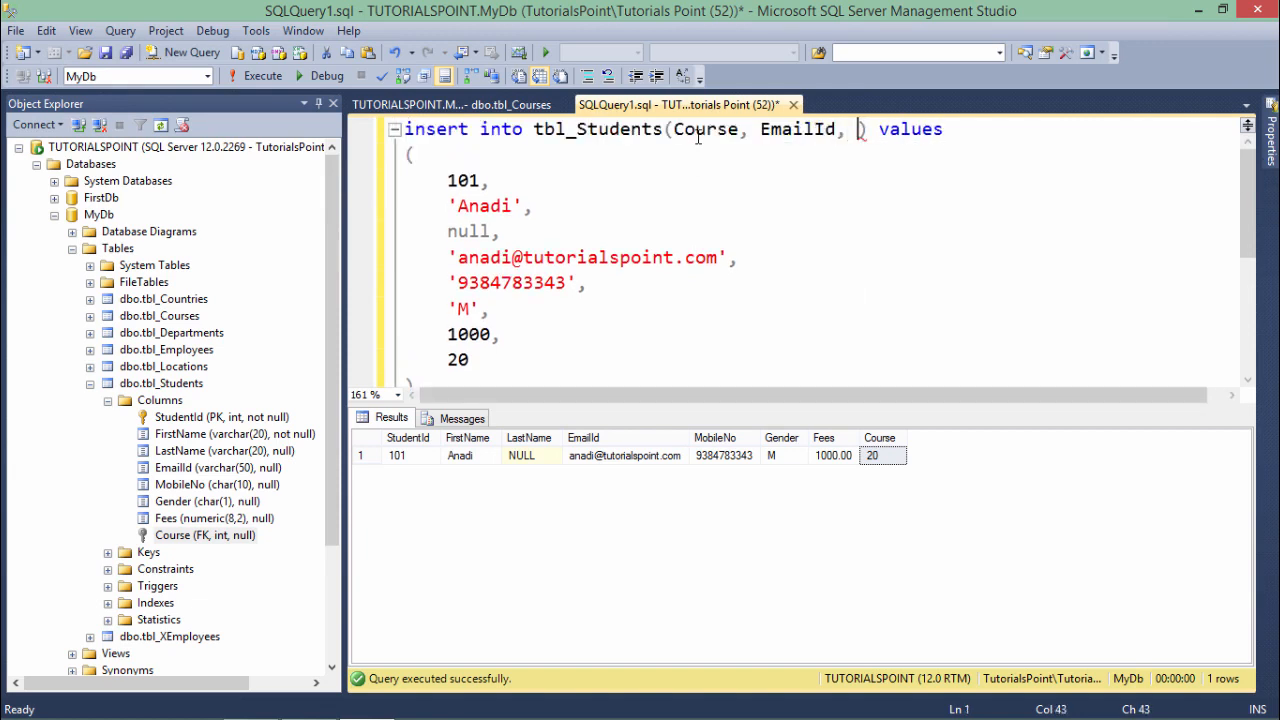
- Complete the column list with Fees, FirstName and StudentId using IntelliSense
{"action": "type", "text": "Fees"}
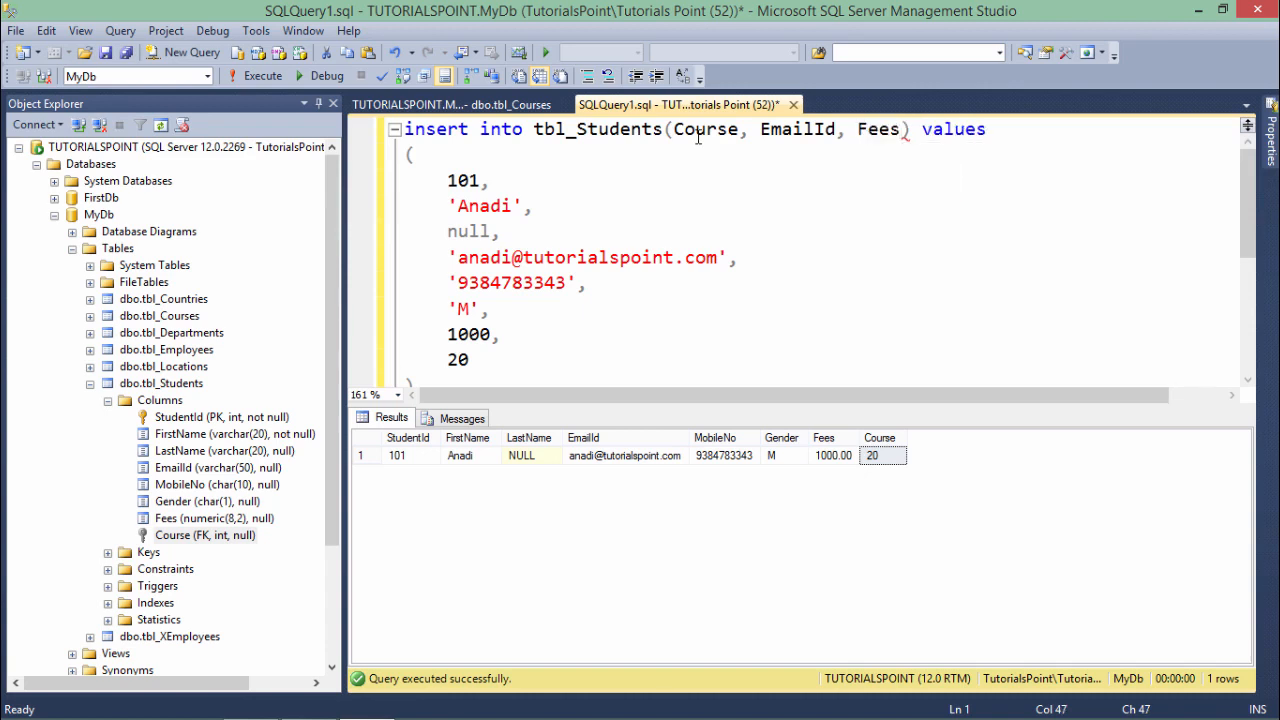
{"action": "type", "text": ", FirstName,"}
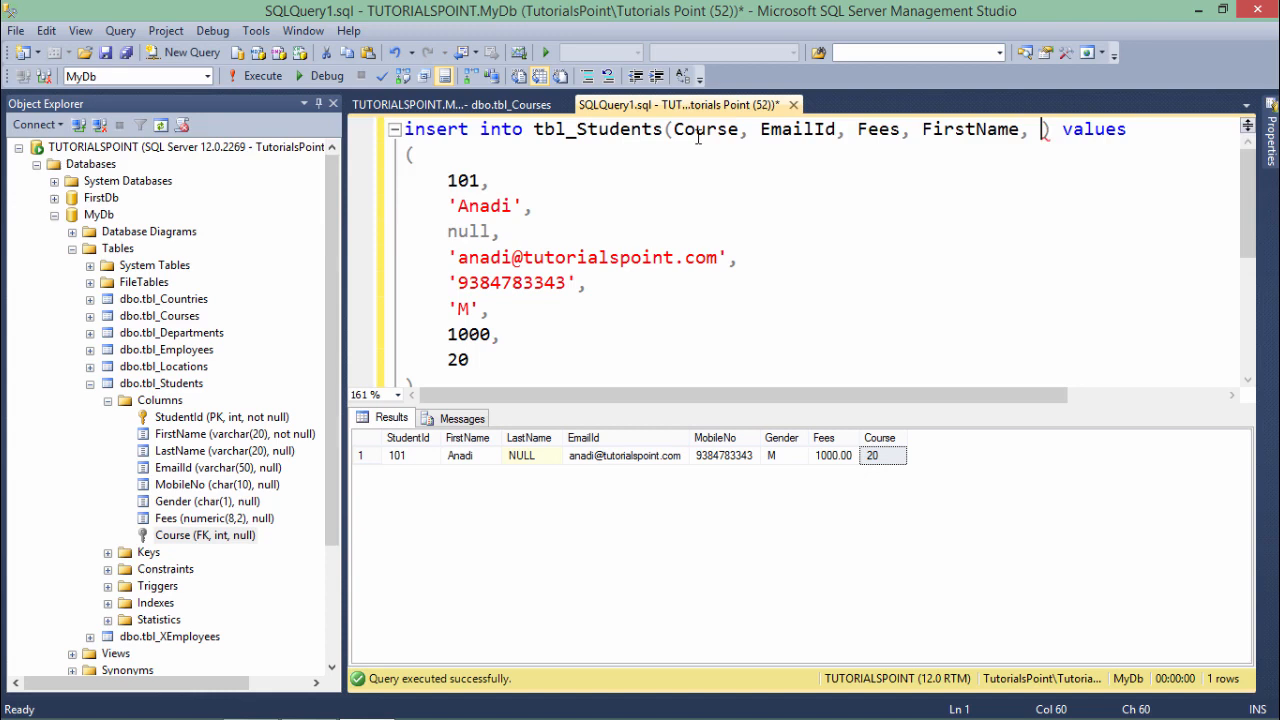
{"action": "double_click", "coordinate": [704, 128]}
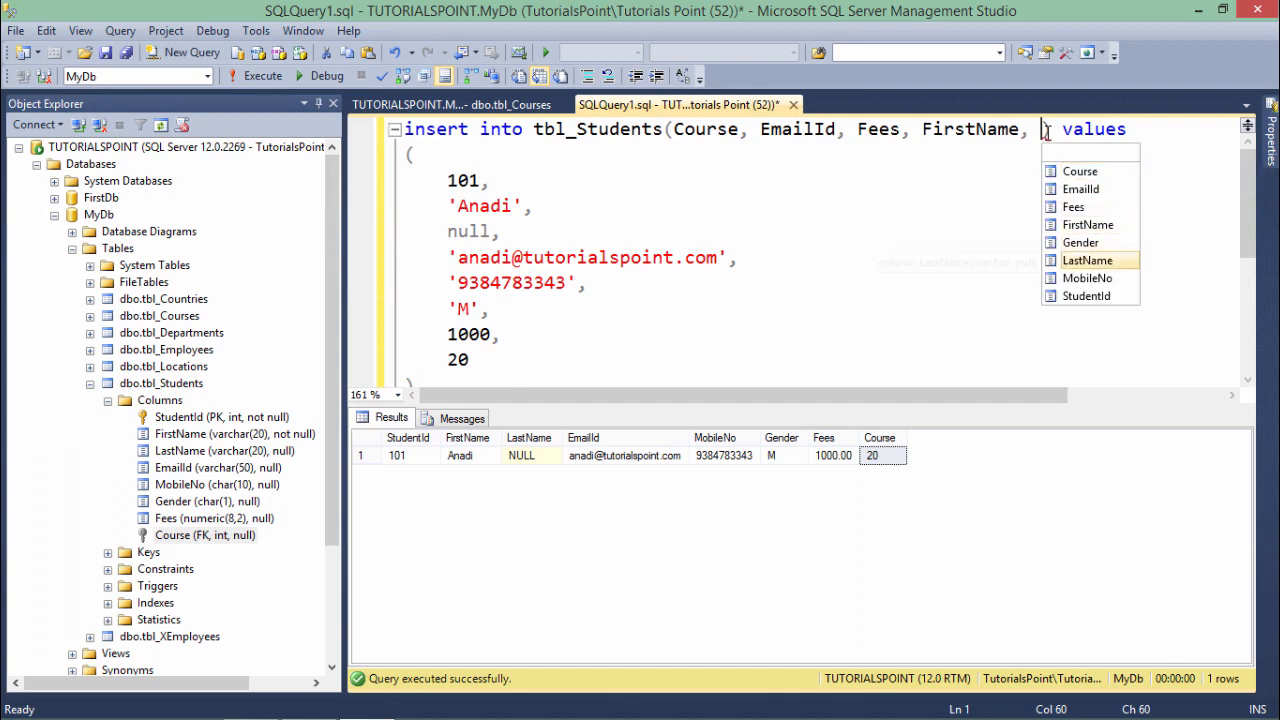
{"action": "type", "text": "StudentId"}
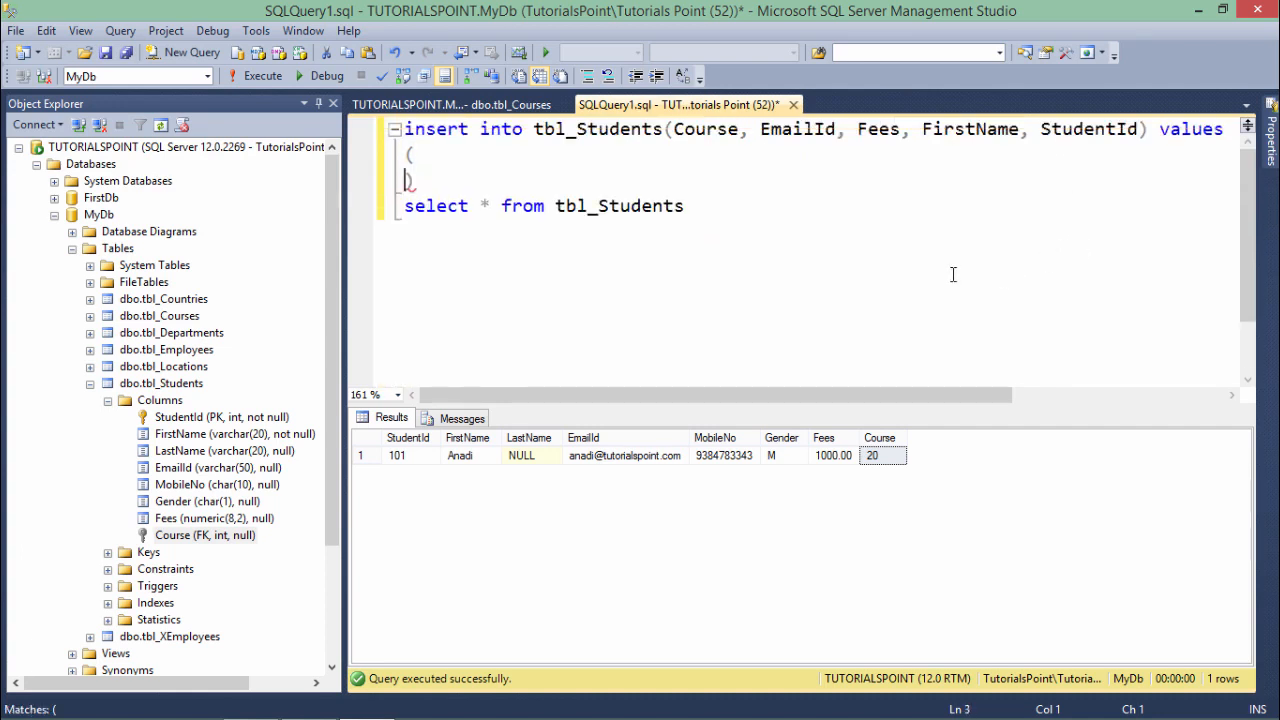
{"action": "key", "text": "enter"}
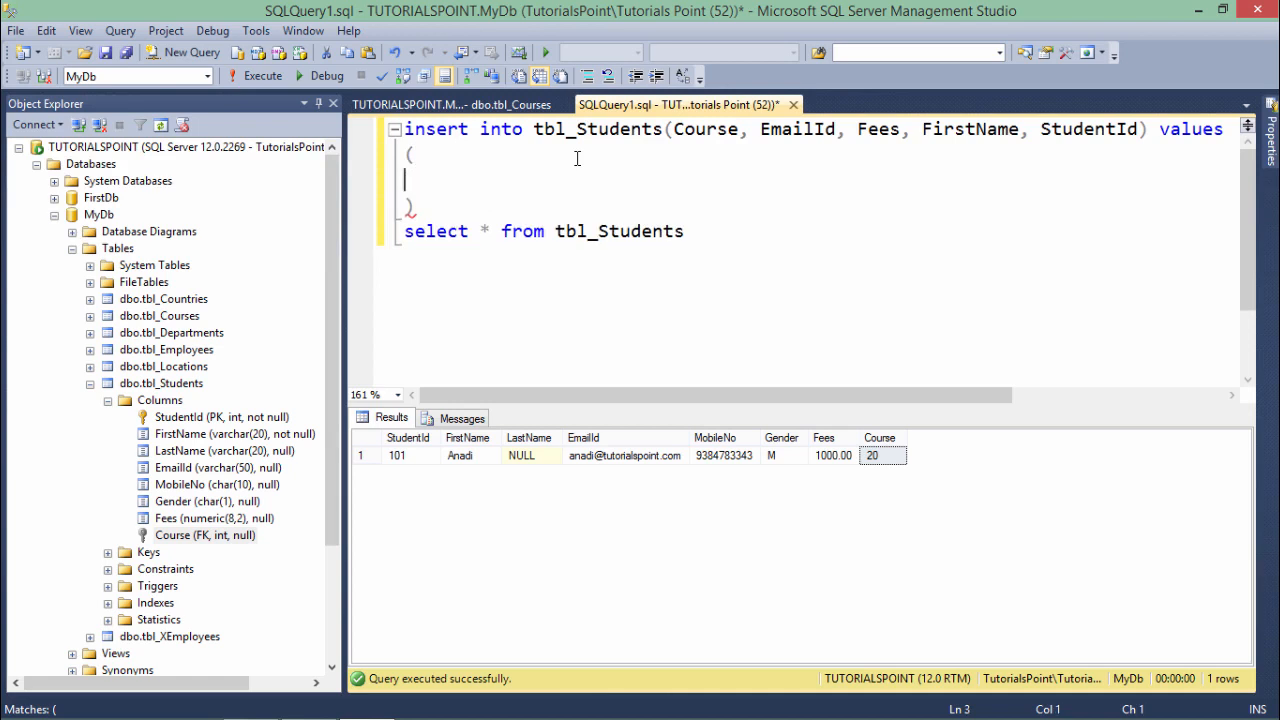
{"action": "type", "text": "30"}
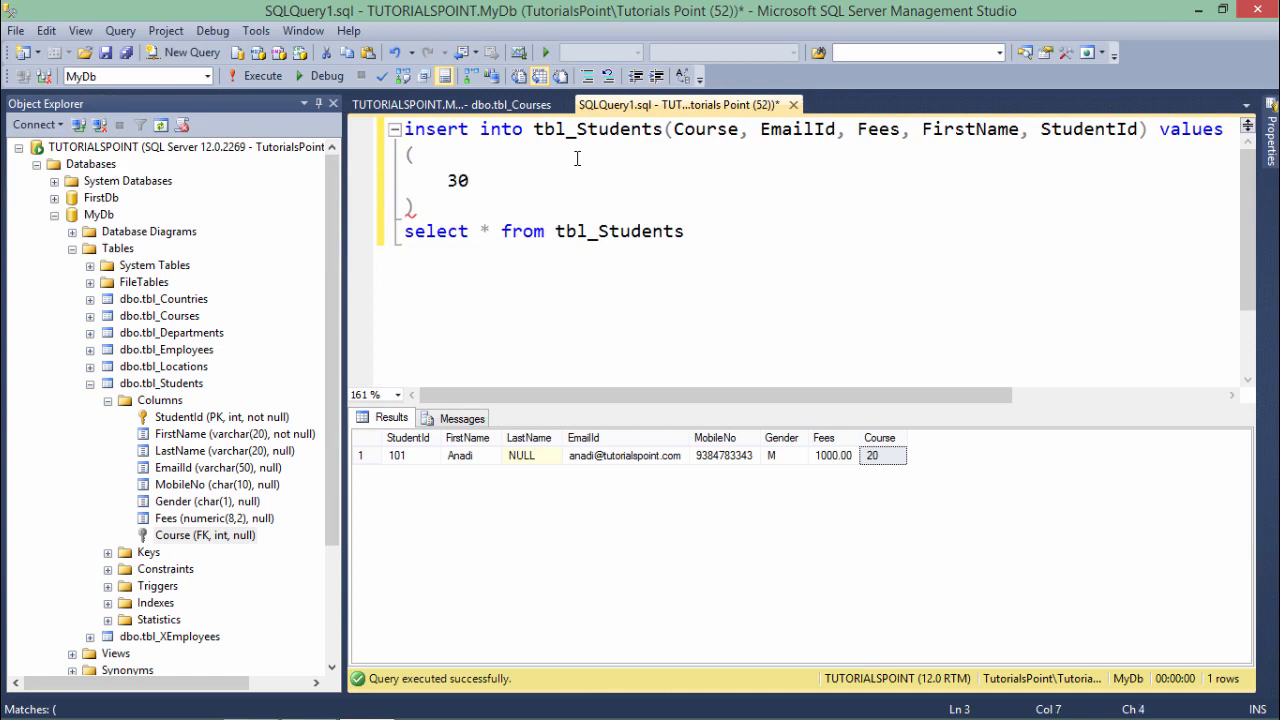
{"action": "type", "text": ","}
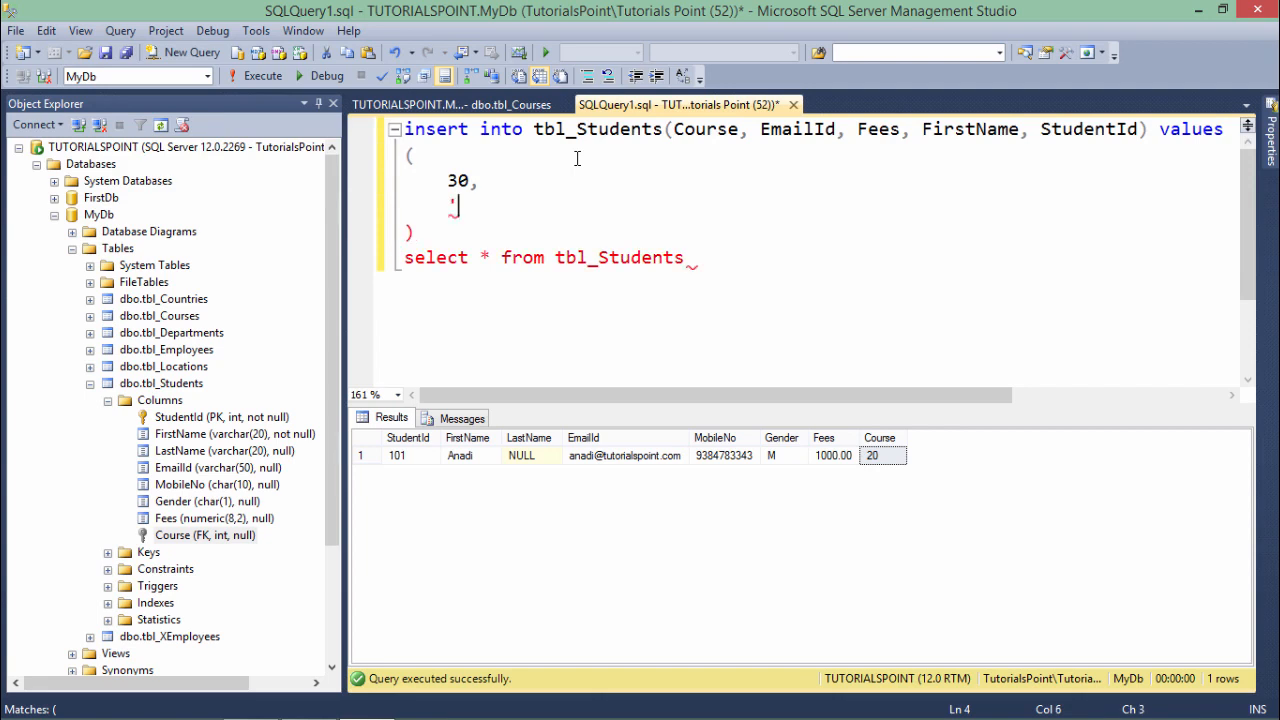
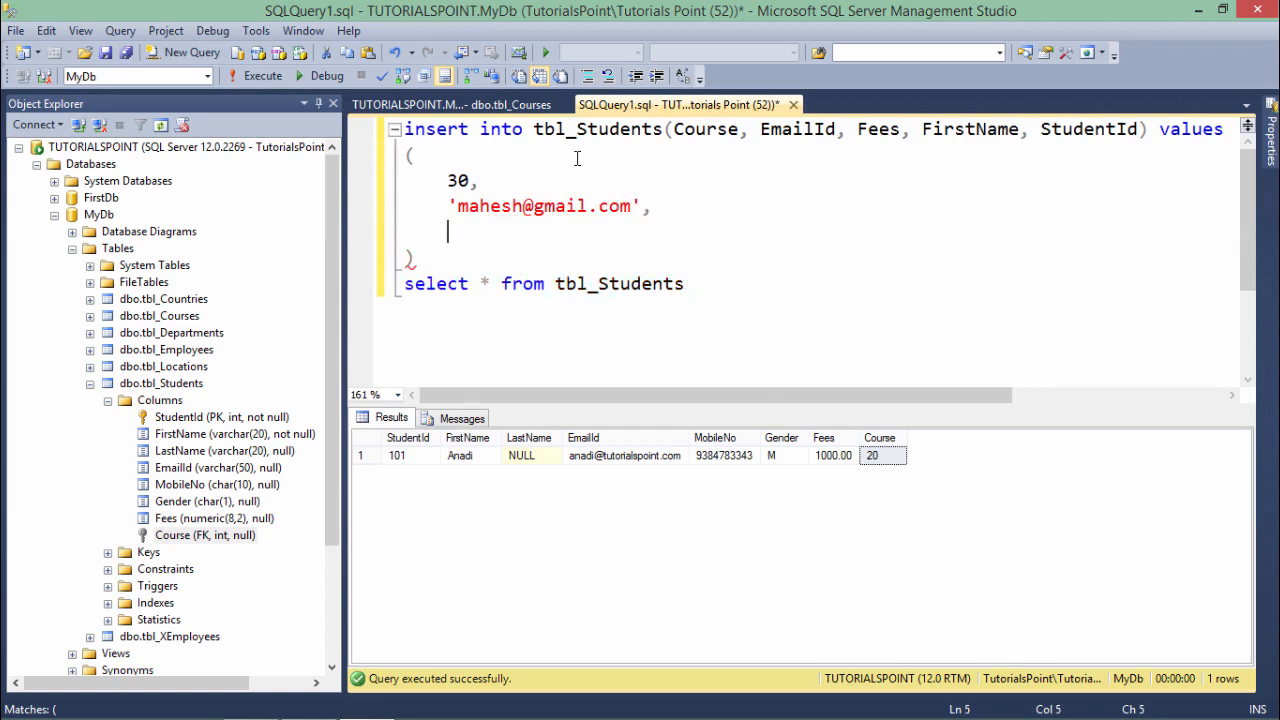
- Complete the values with 600, 'Mahesh' and 102 to match the listed columns
{"action": "type", "text": "600,"}
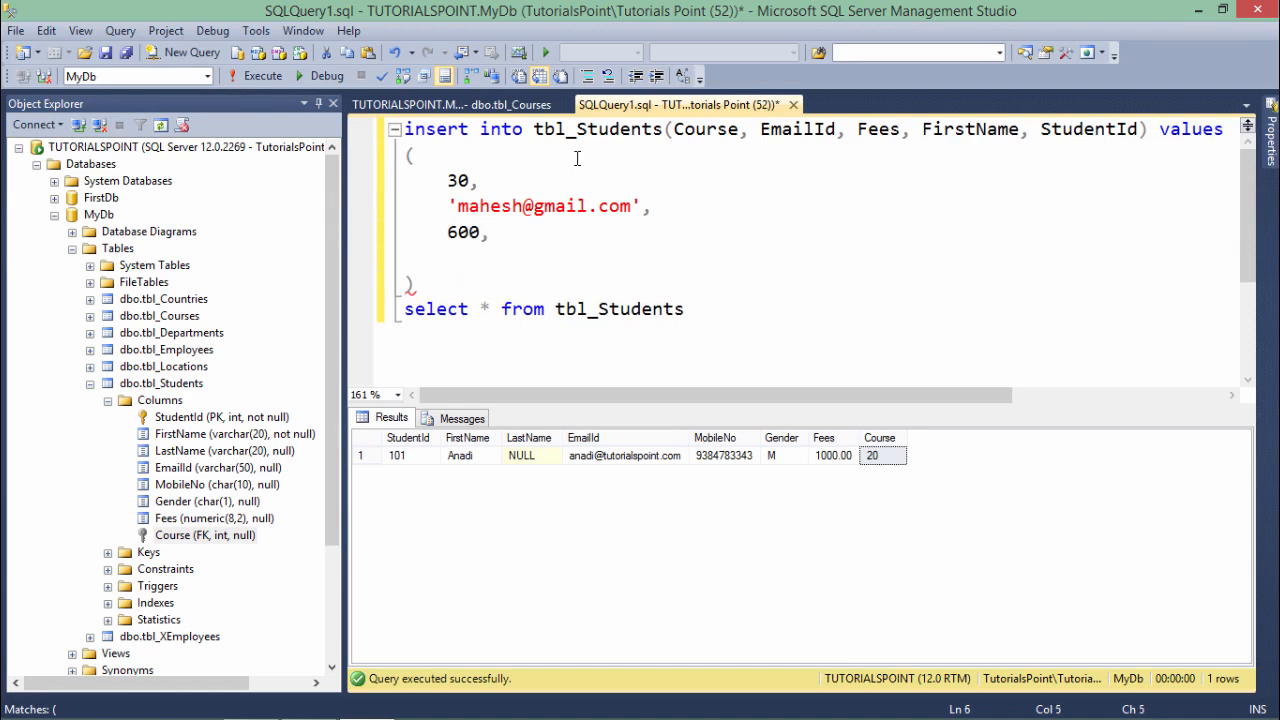
{"action": "type", "text": "'M"}
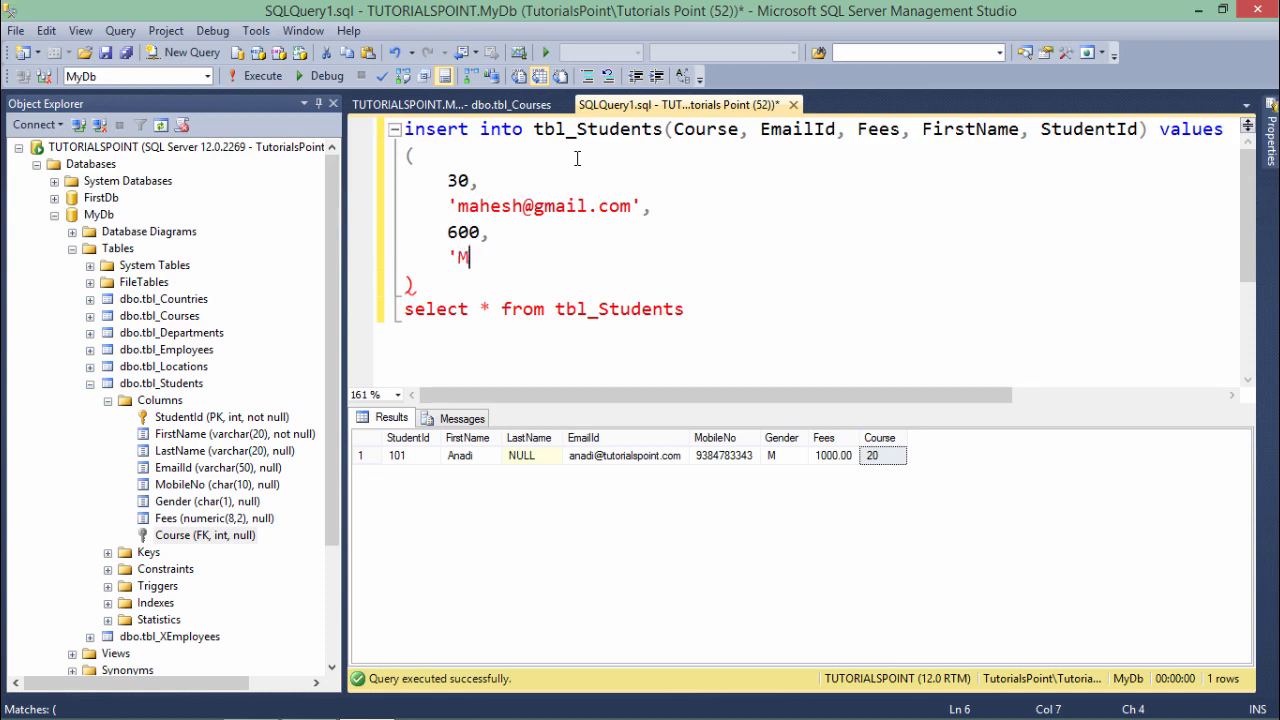
{"action": "type", "text": "ahesh',"}
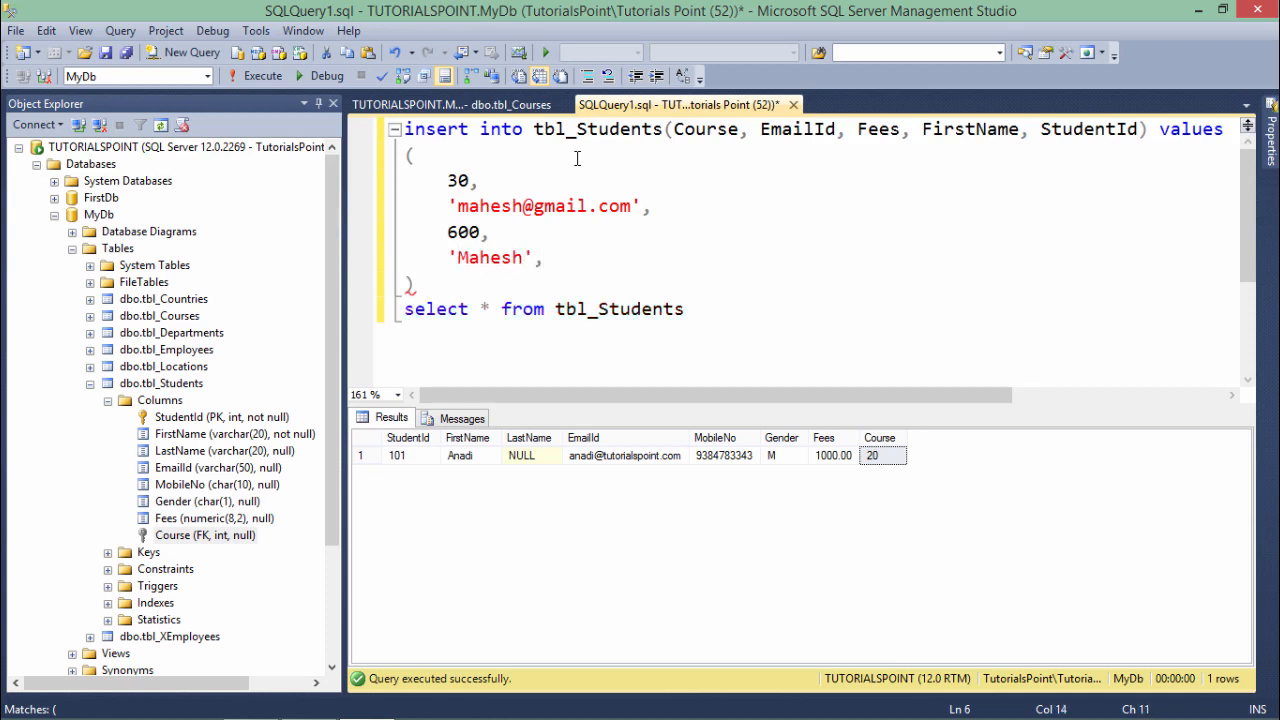
{"action": "type", "text": "102"}
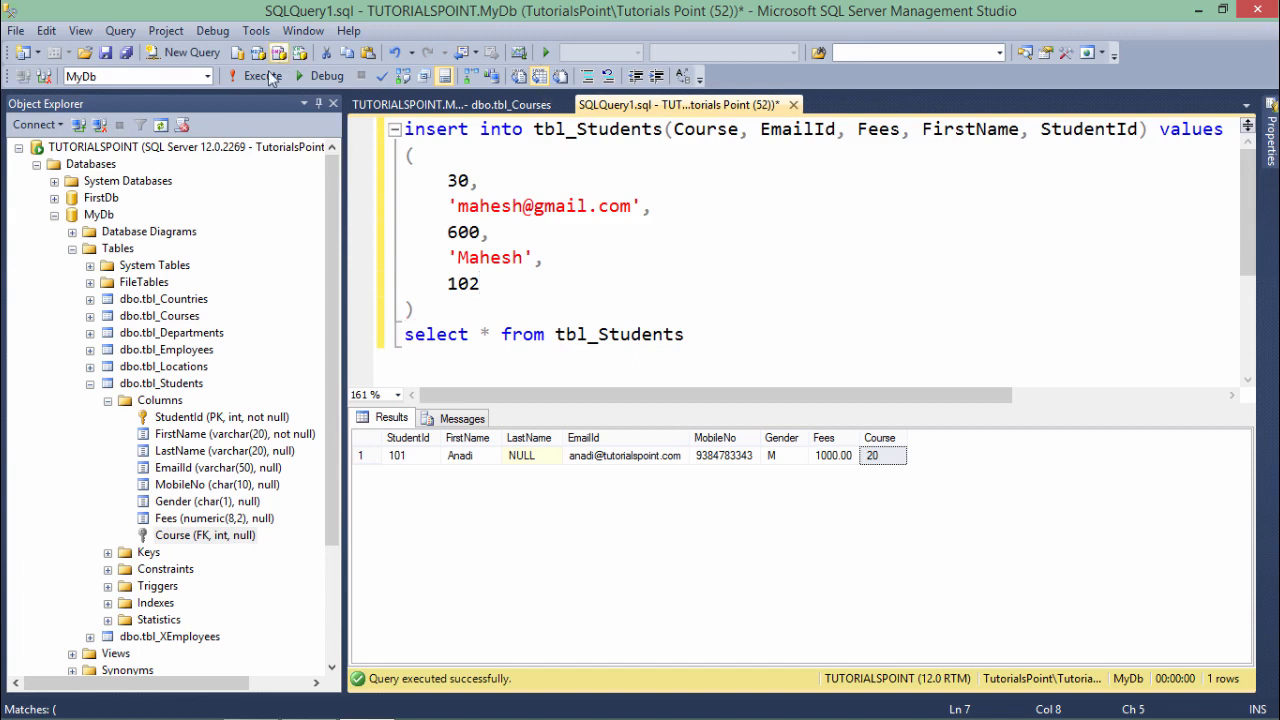
- Execute the insert and select, listing row 102 Mahesh with NULL LastName, MobileNo and Gender
{"action": "left_click", "coordinate": [256, 76]}
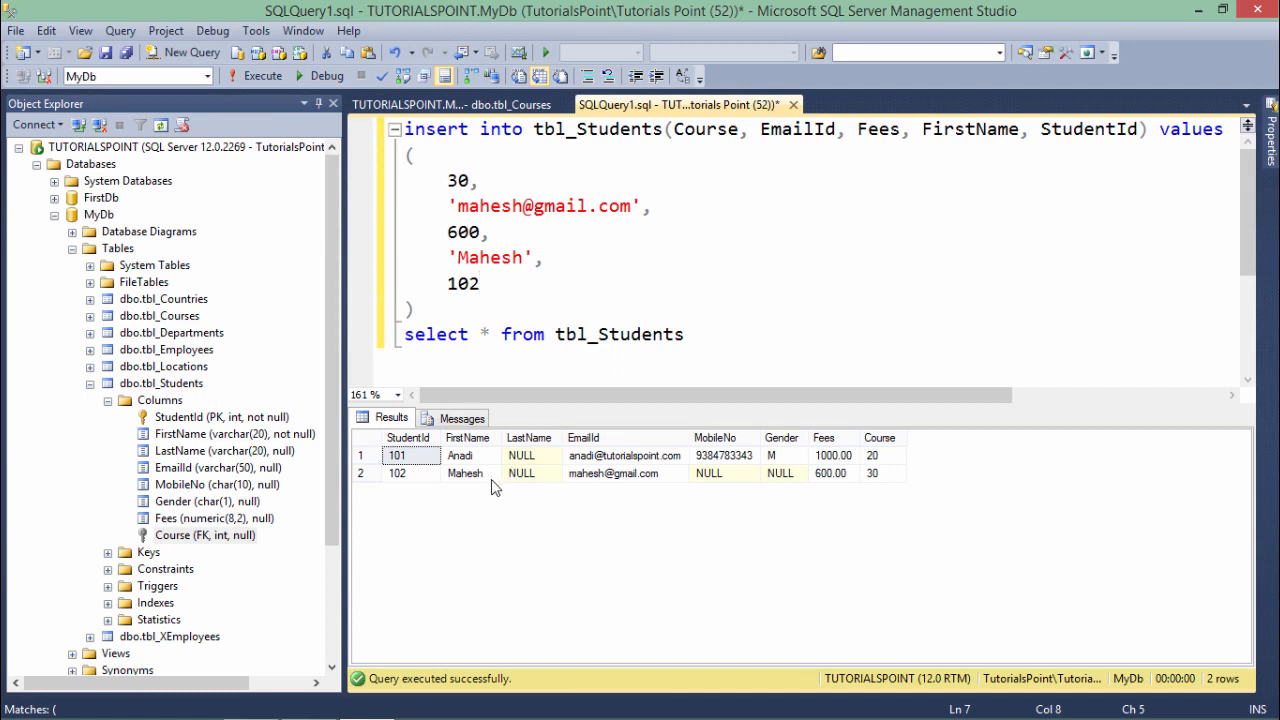
{"action": "left_click", "coordinate": [784, 472]}
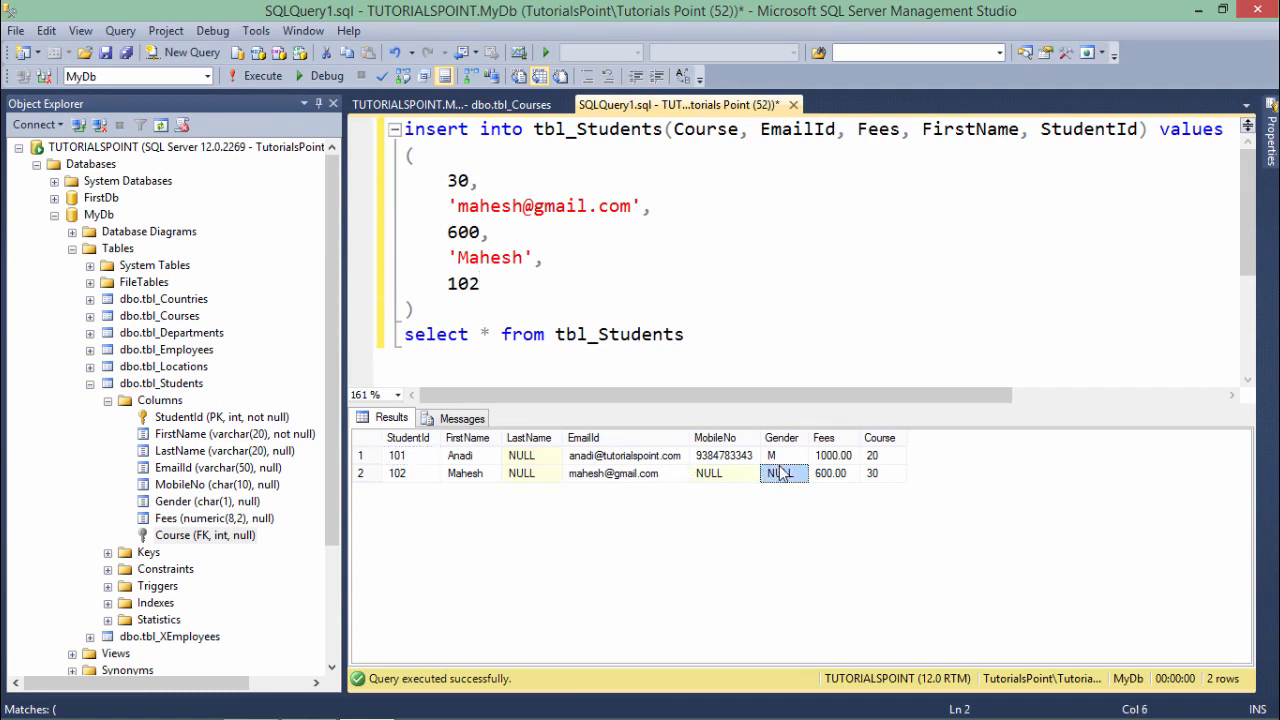